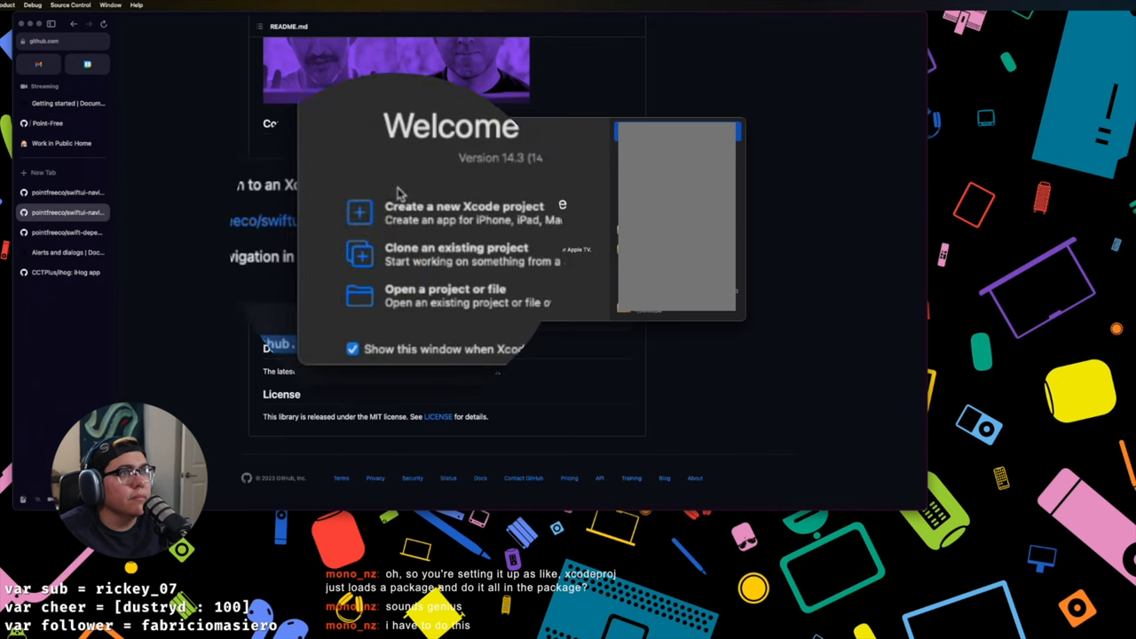
# Step: Create a new iOS App project named TestName and save it in the chosen folder
pyautogui.click(466, 211)
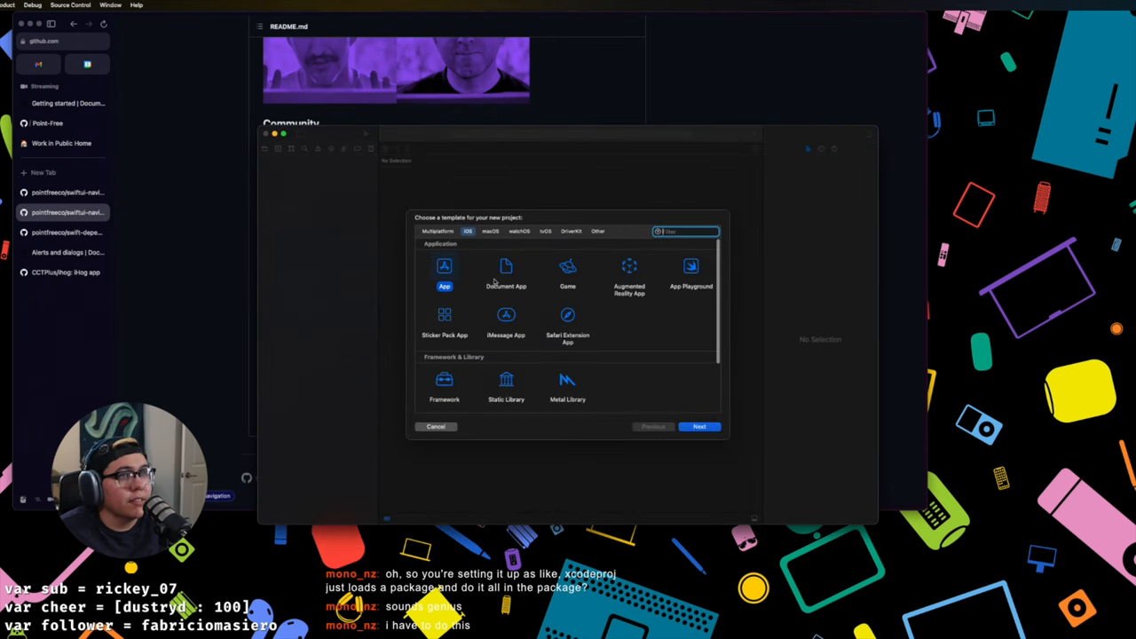
pyautogui.click(700, 427)
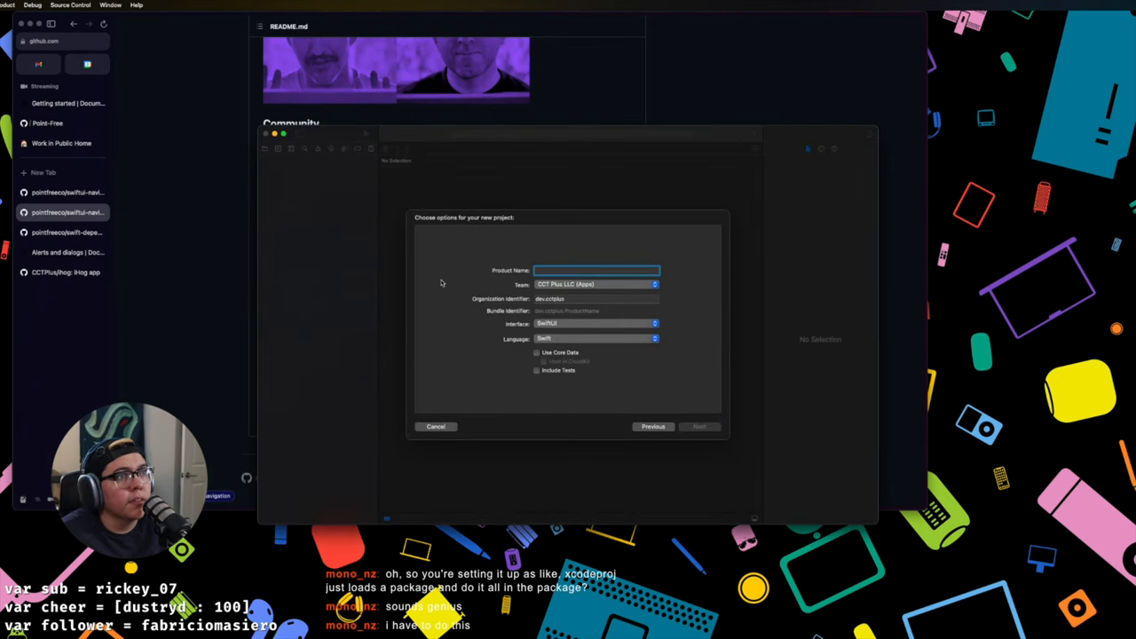
pyautogui.write('TestName')
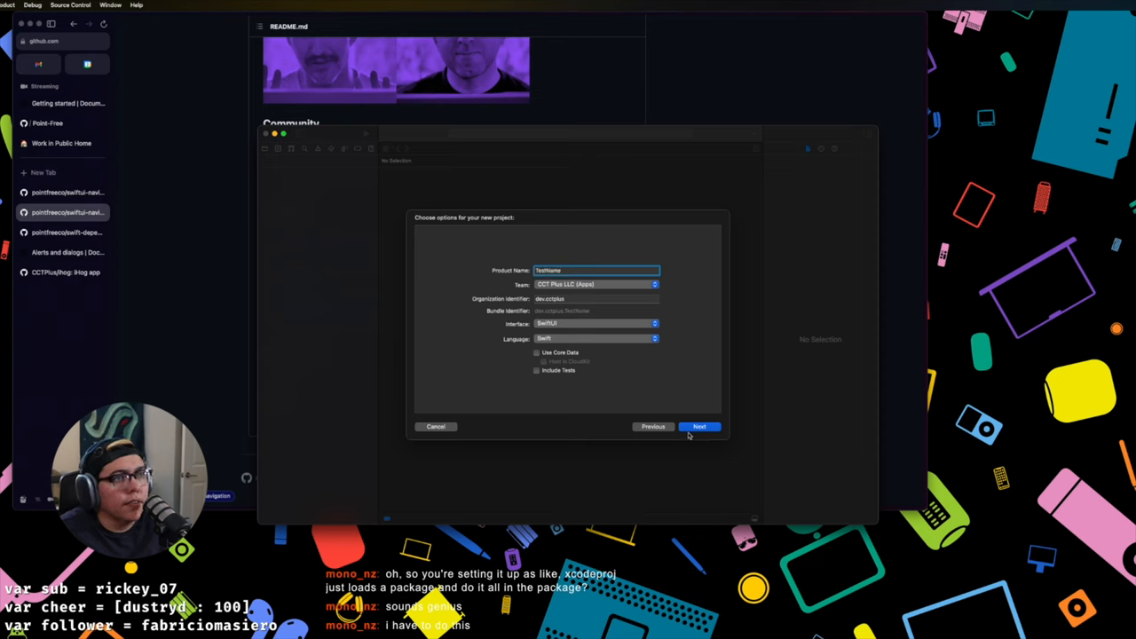
pyautogui.click(699, 426)
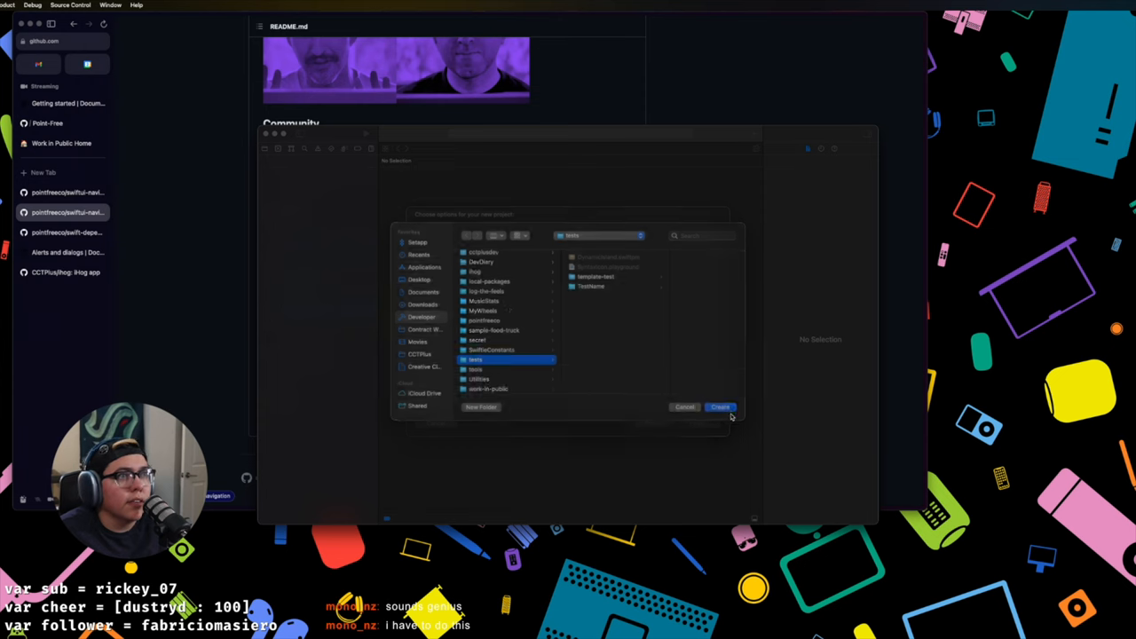
pyautogui.click(721, 407)
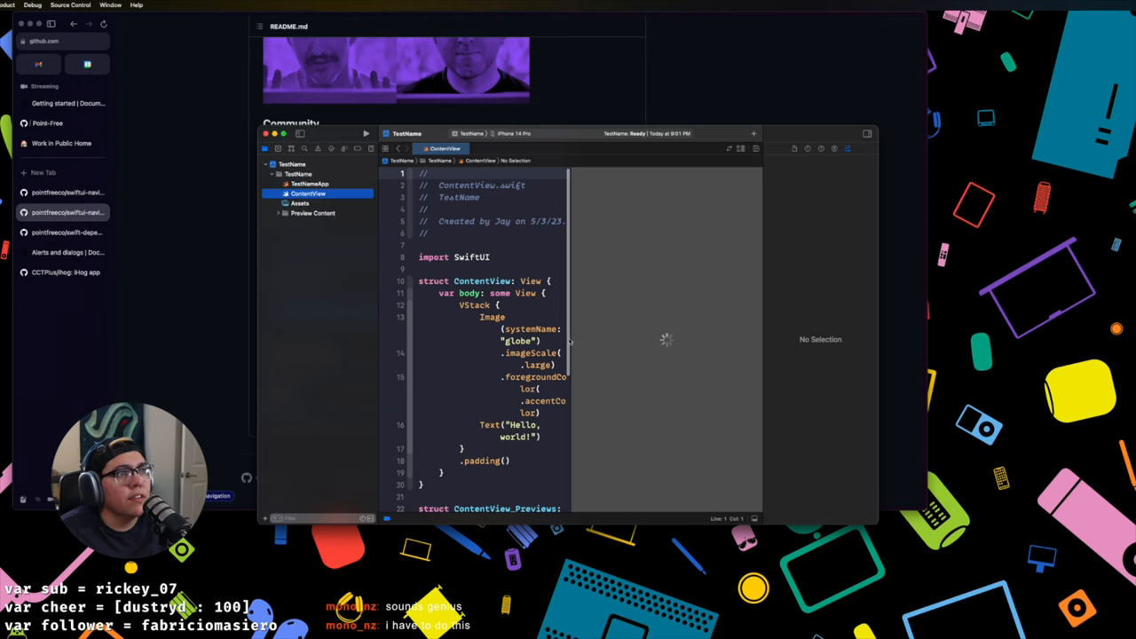
pyautogui.moveTo(899, 586)
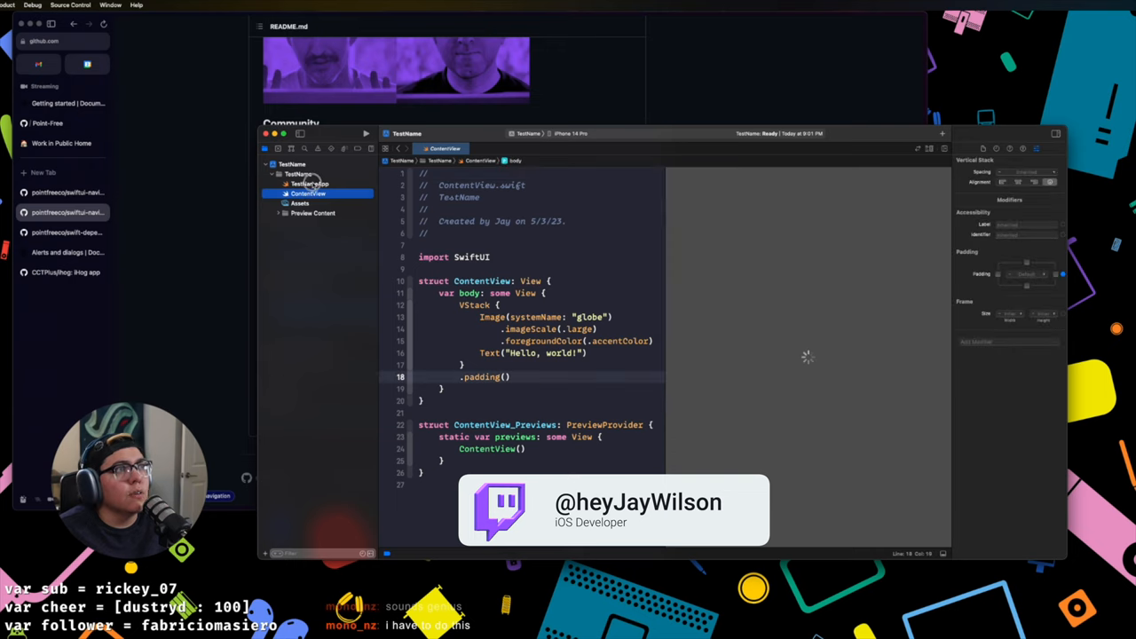
# Step: Start a new Swift package from File > New > Package with the Library template
pyautogui.click(309, 183)
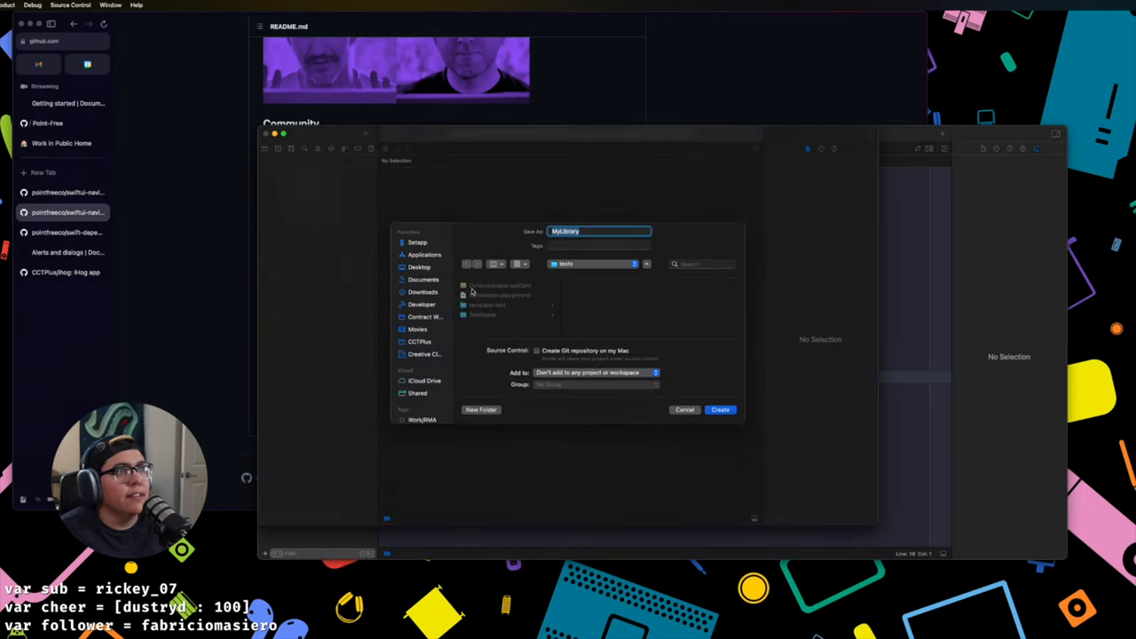
# Step: Save the new package as TestNameKit inside the TestName project folder
pyautogui.click(483, 316)
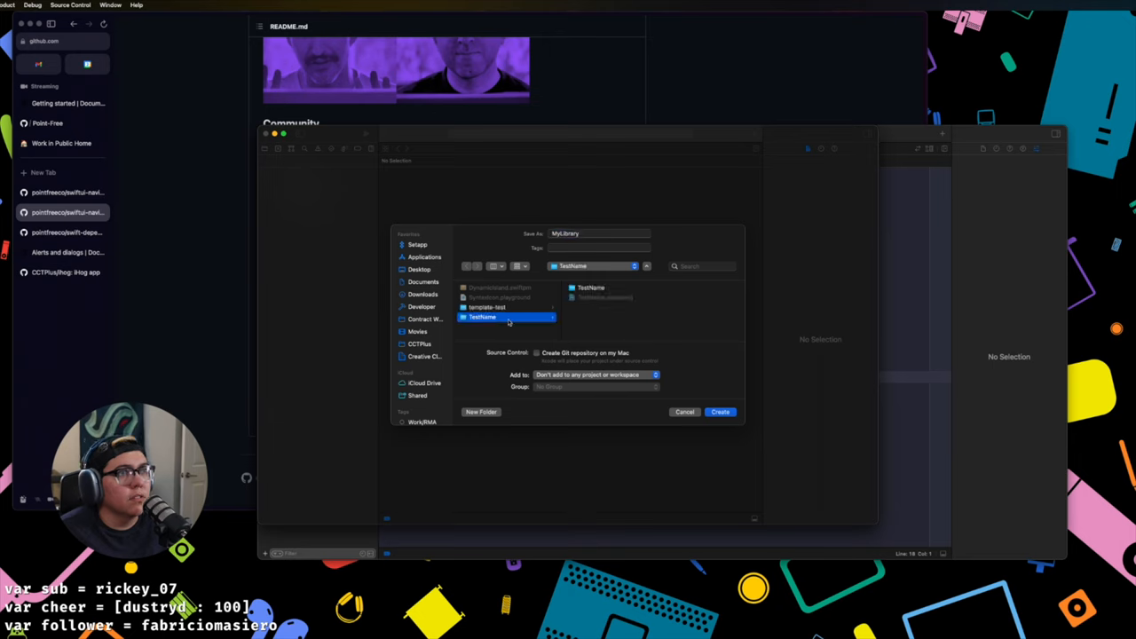
pyautogui.moveTo(607, 309)
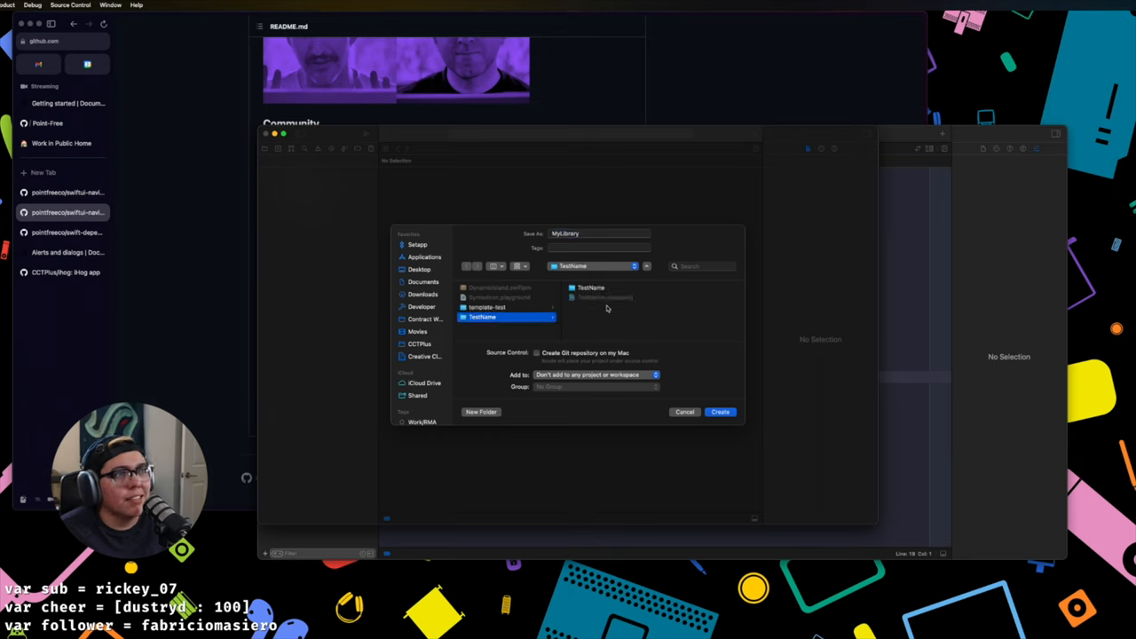
pyautogui.moveTo(566, 248)
pyautogui.write('TestNameKit')
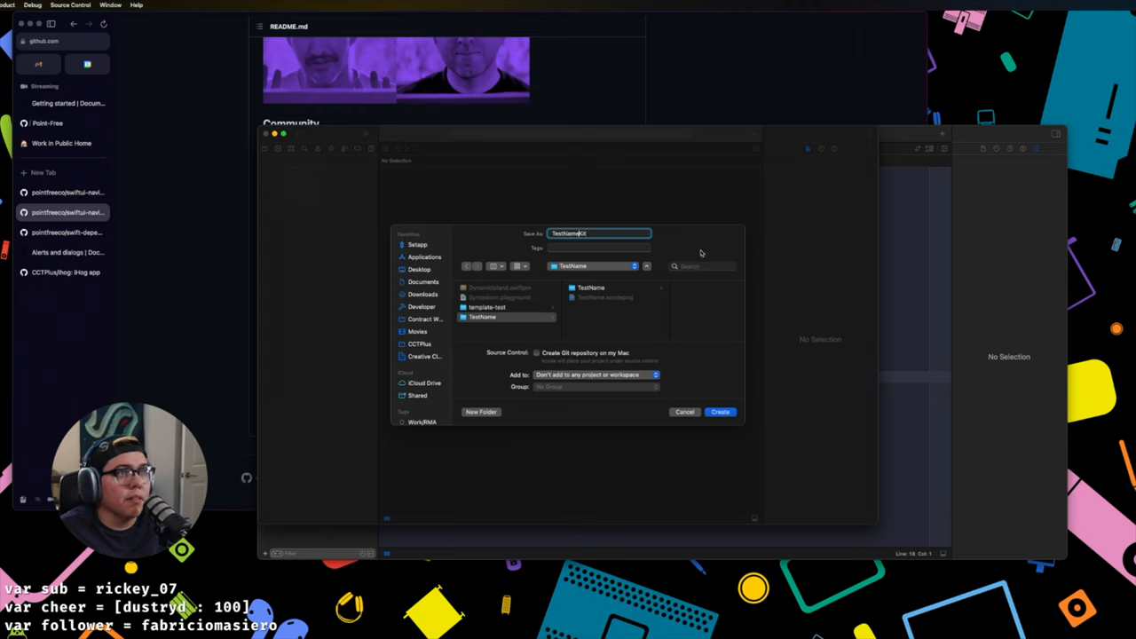
pyautogui.click(483, 316)
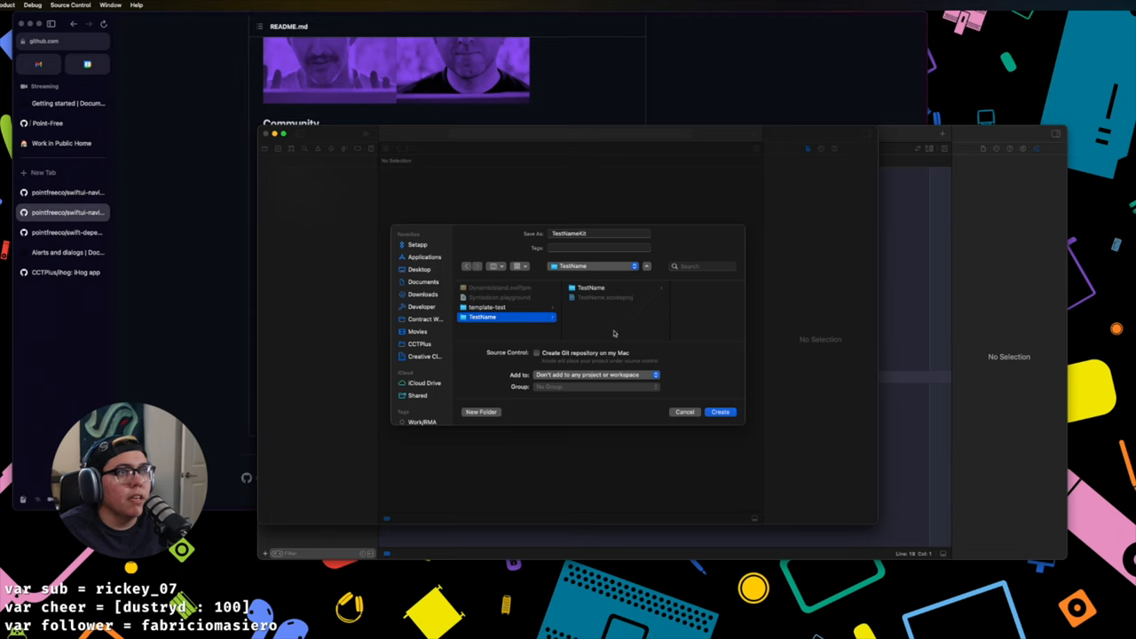
pyautogui.moveTo(573, 380)
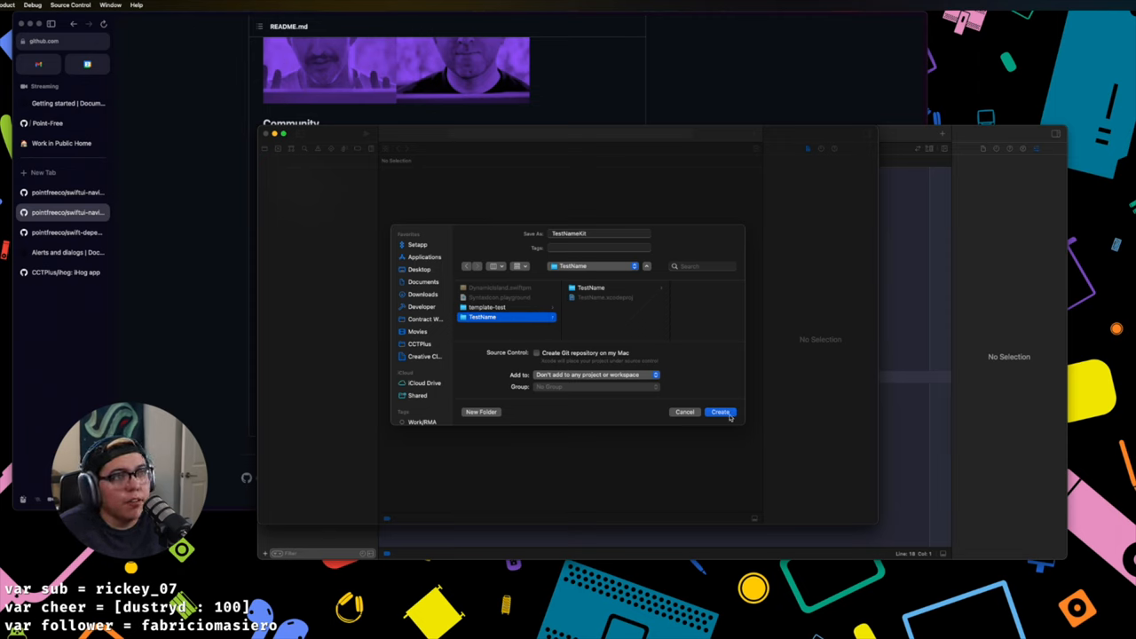
pyautogui.click(721, 412)
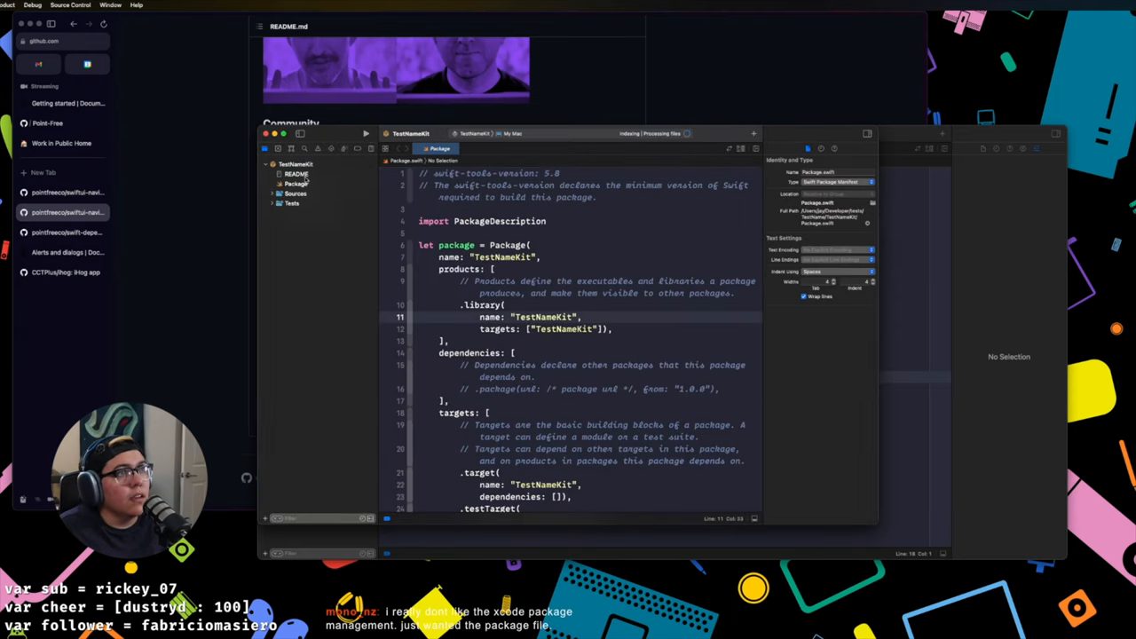
# Step: Close the package and bring up Add Files to "TestName" in the app project
pyautogui.scroll(-3)
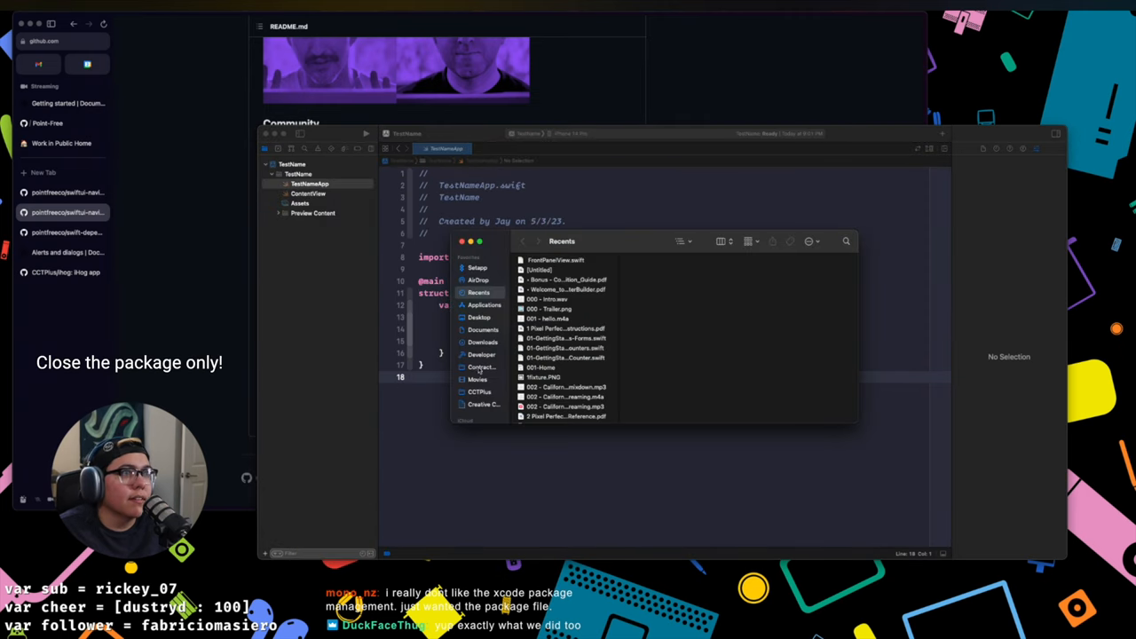
# Step: Add the TestNameKit package folder to the TestName project and expand it in the navigator
pyautogui.click(481, 355)
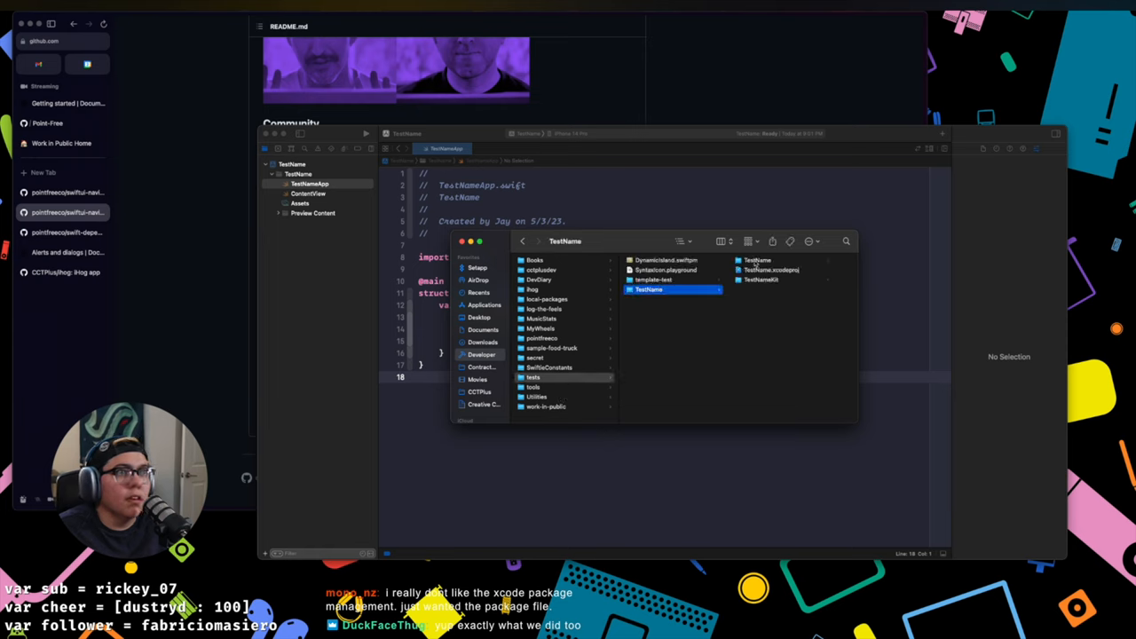
pyautogui.click(650, 289)
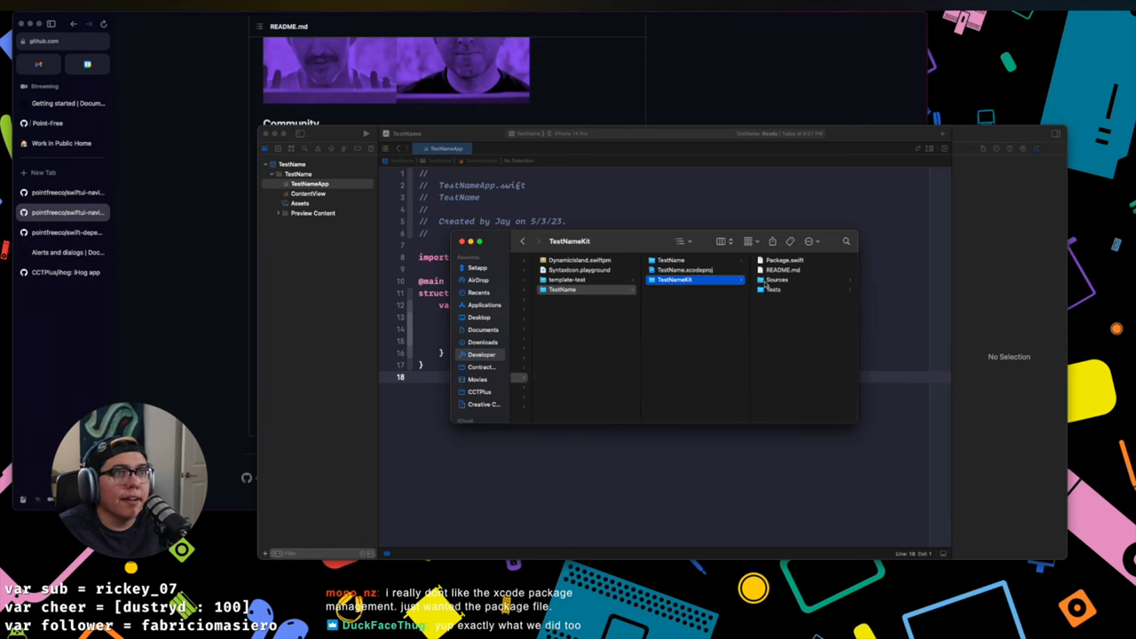
pyautogui.click(293, 169)
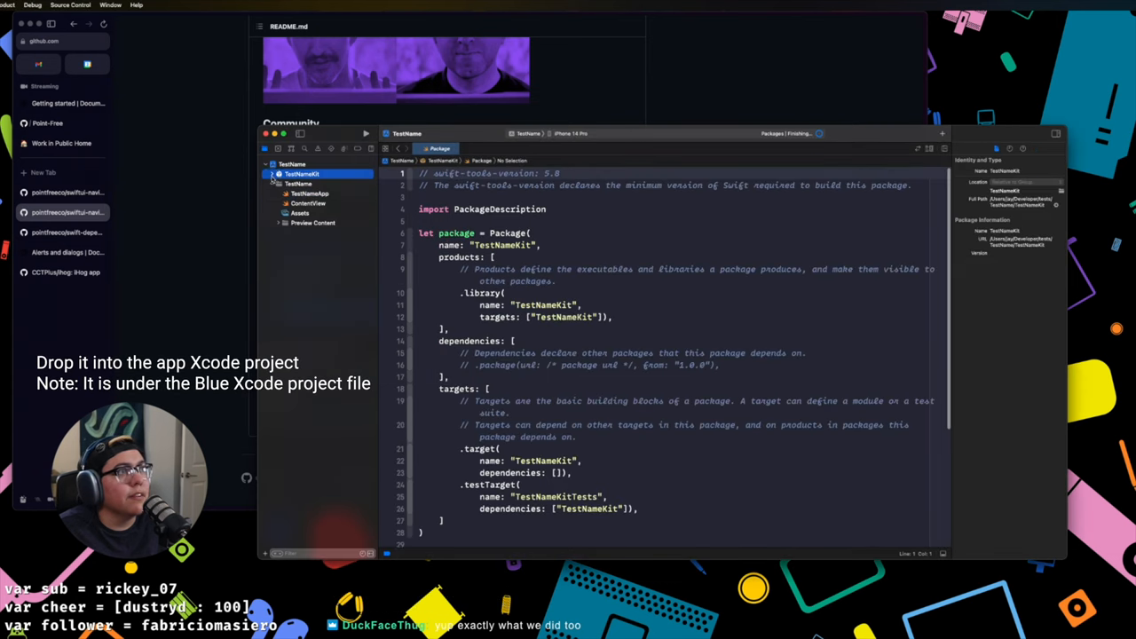
pyautogui.click(272, 174)
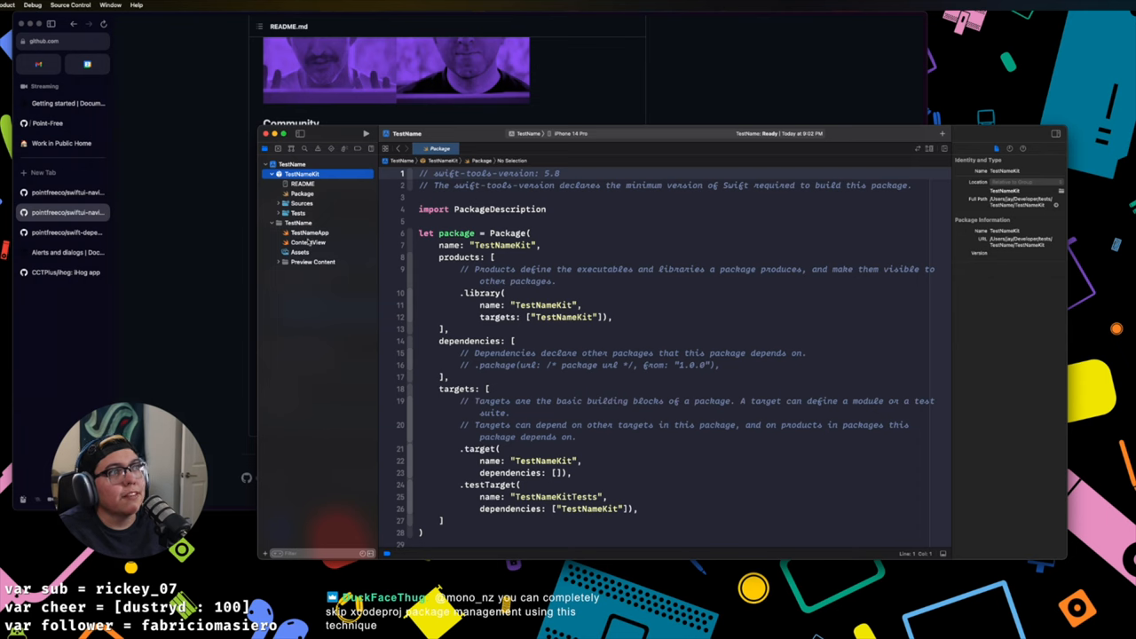
# Step: Link TestNameKit under the TestName target's Frameworks, Libraries, and Embedded Content
pyautogui.click(311, 233)
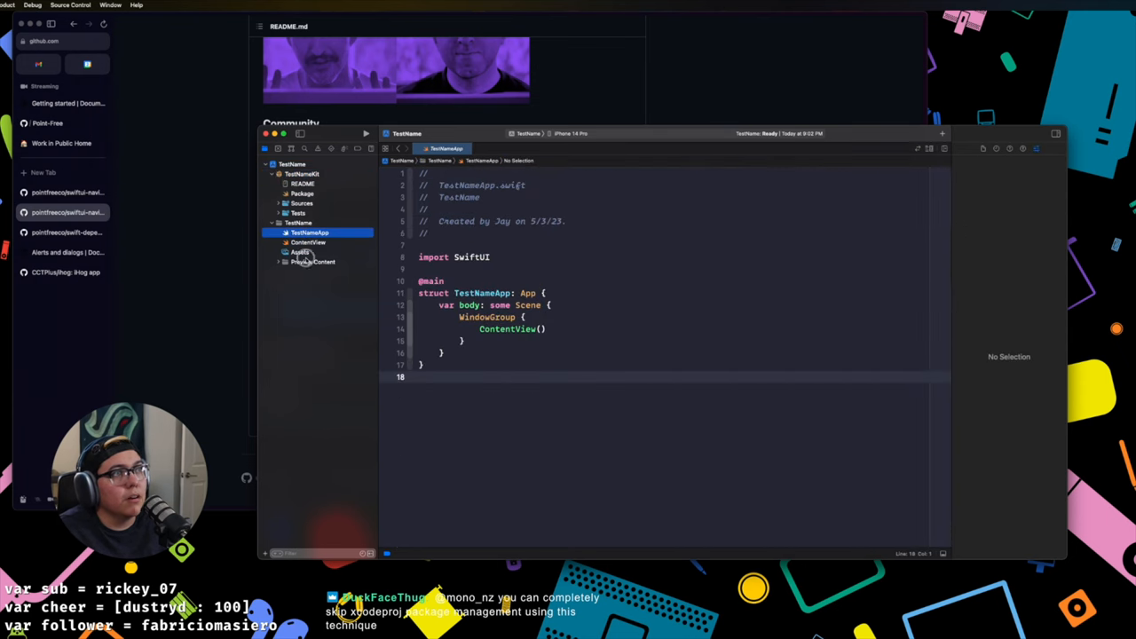
pyautogui.click(298, 222)
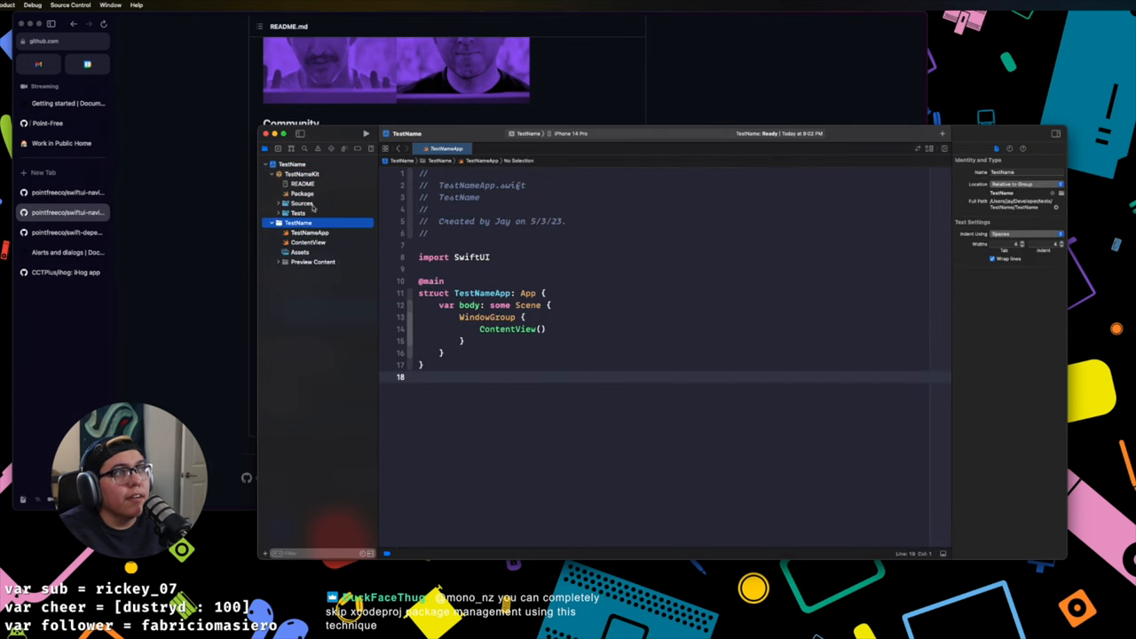
pyautogui.click(302, 194)
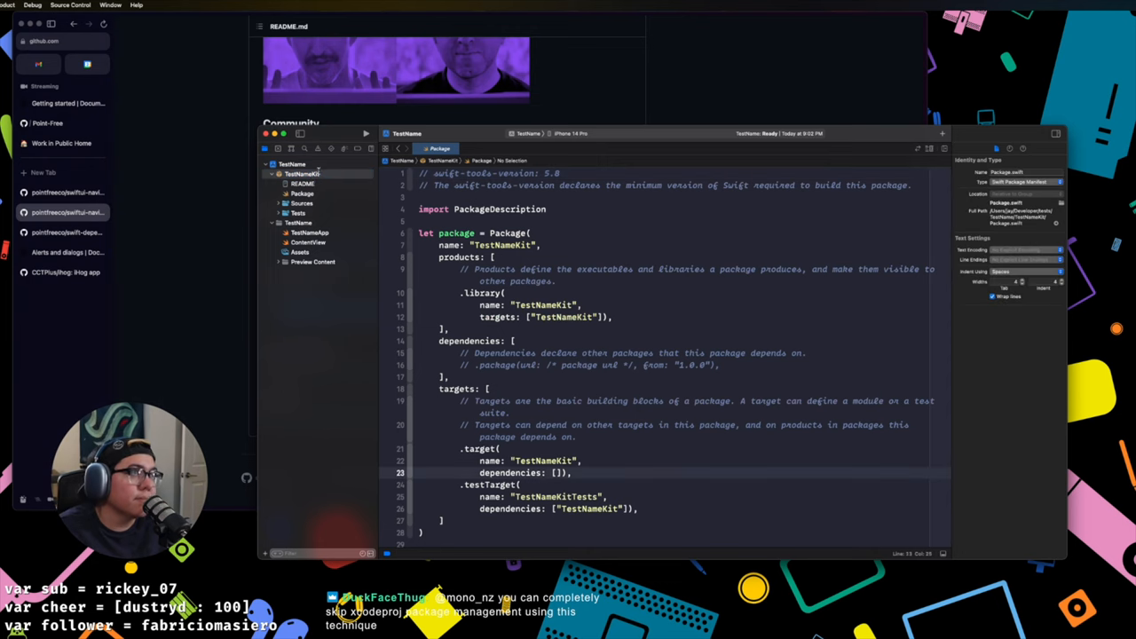
pyautogui.click(291, 163)
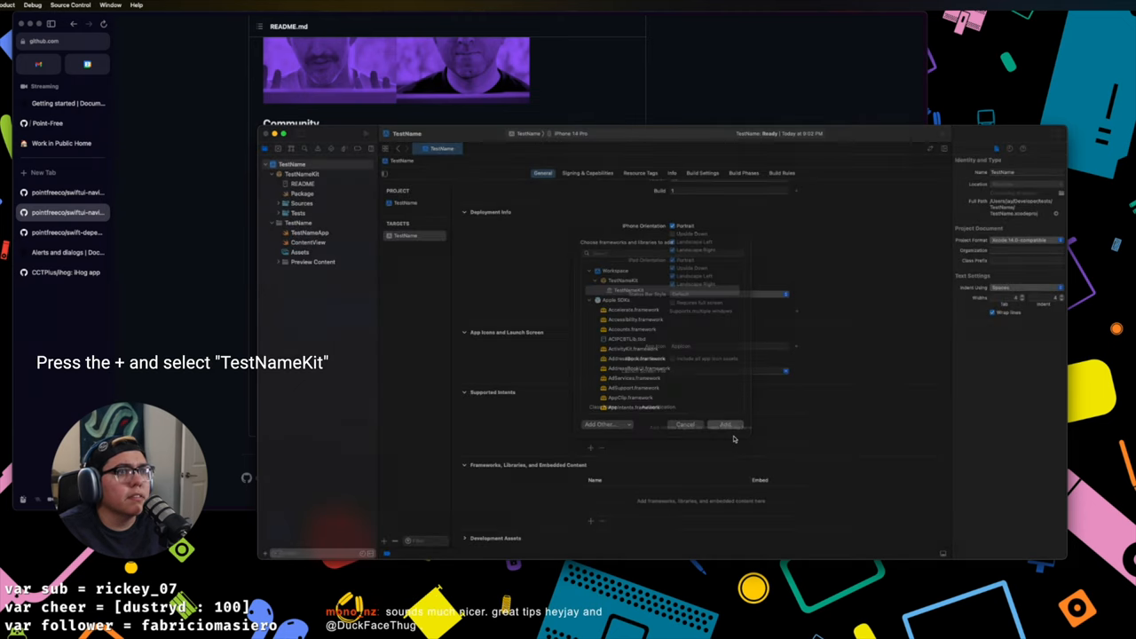
pyautogui.click(725, 425)
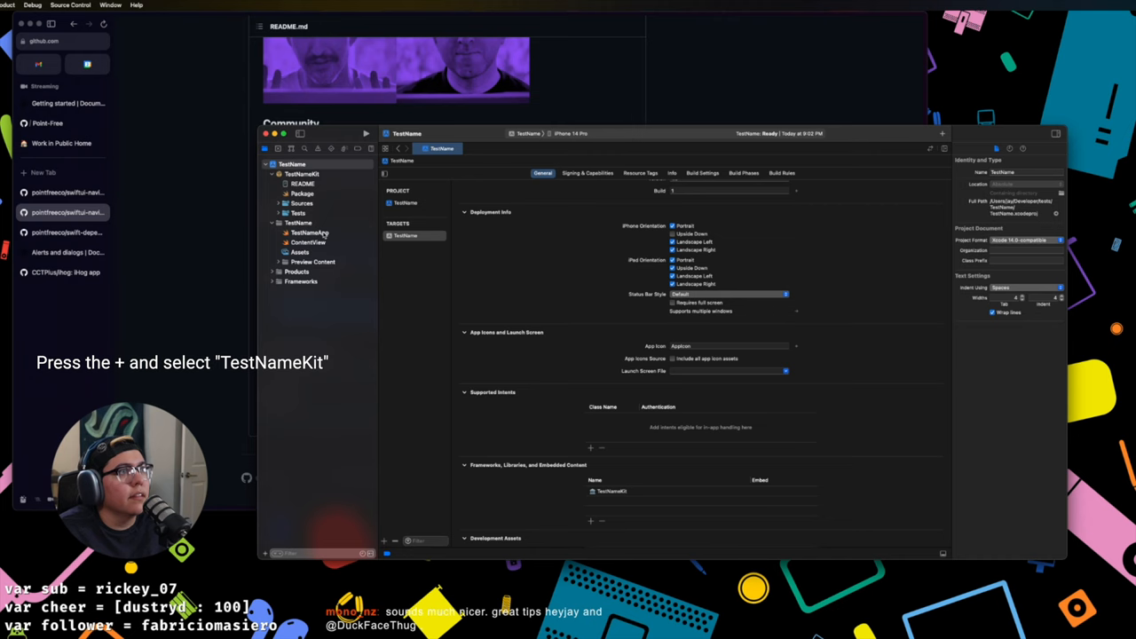
pyautogui.click(309, 232)
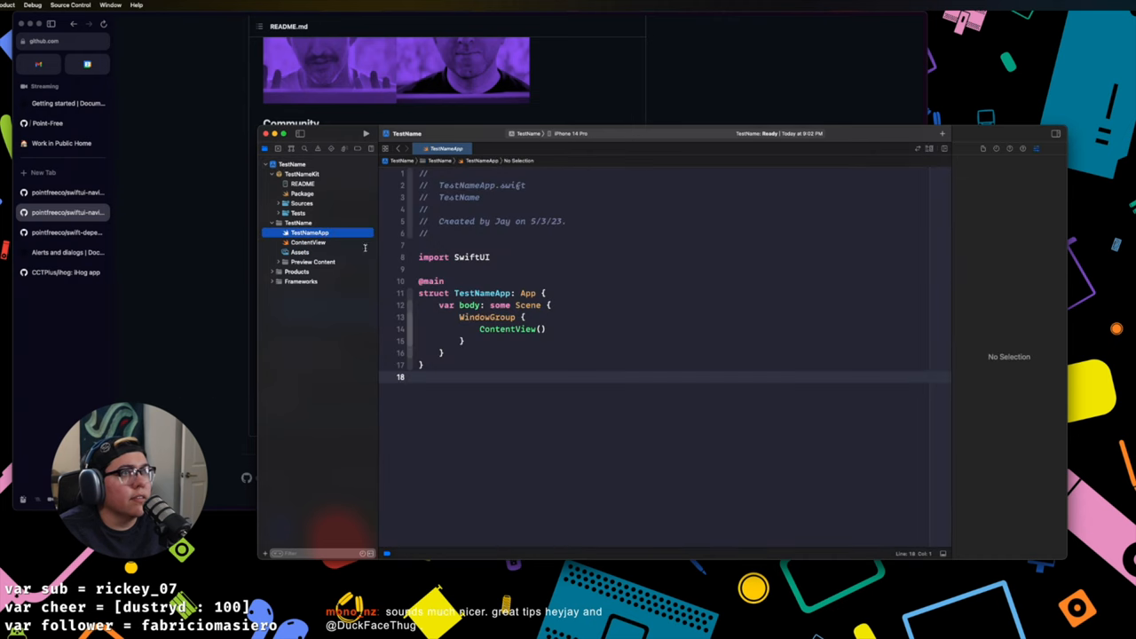
# Step: Browse the package's Sources folder, then switch to ContentView.swift
pyautogui.click(302, 192)
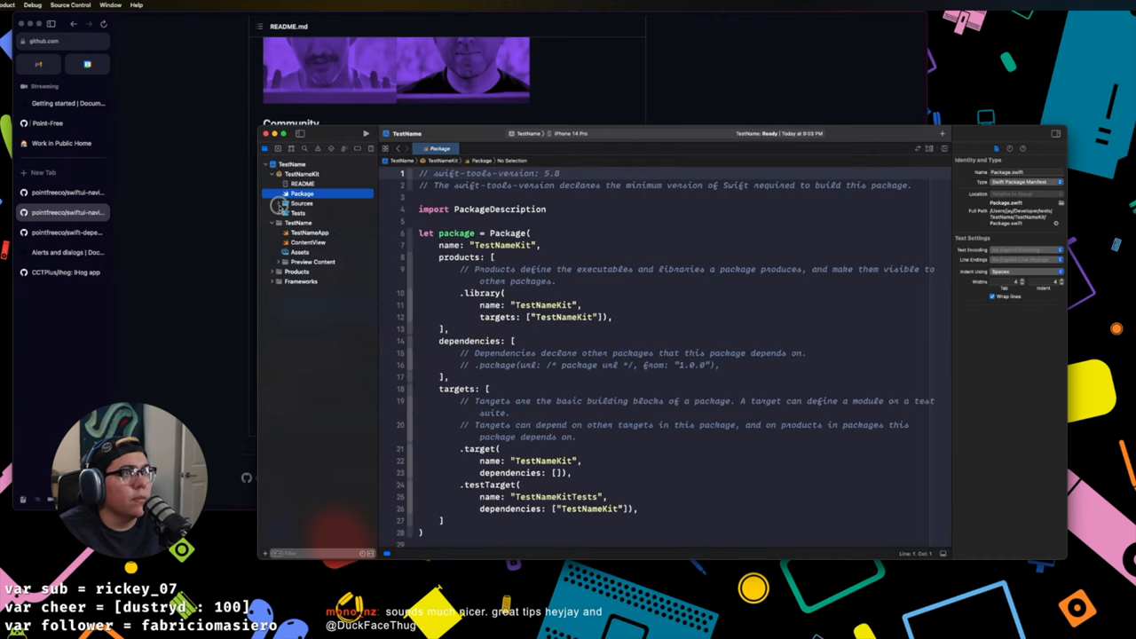
pyautogui.click(313, 213)
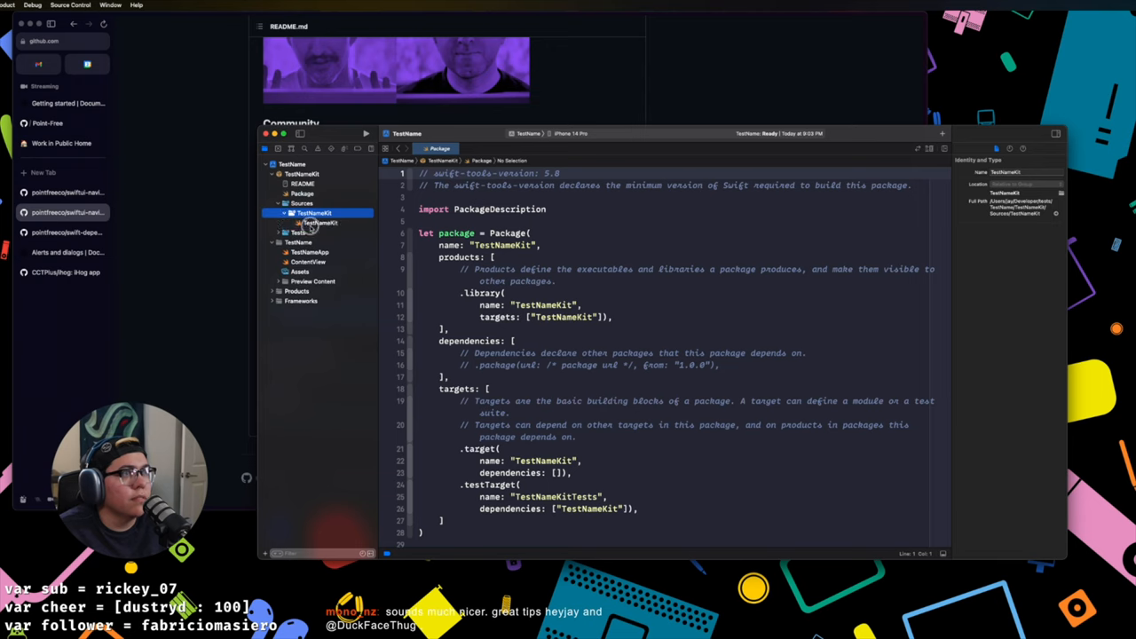
pyautogui.click(323, 223)
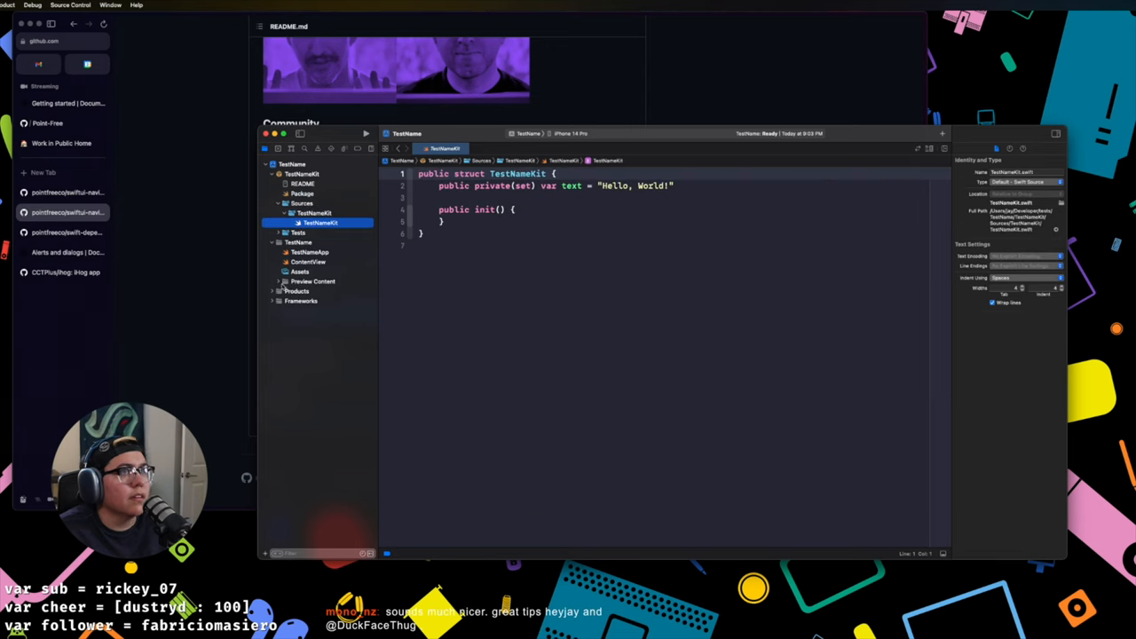
pyautogui.click(309, 261)
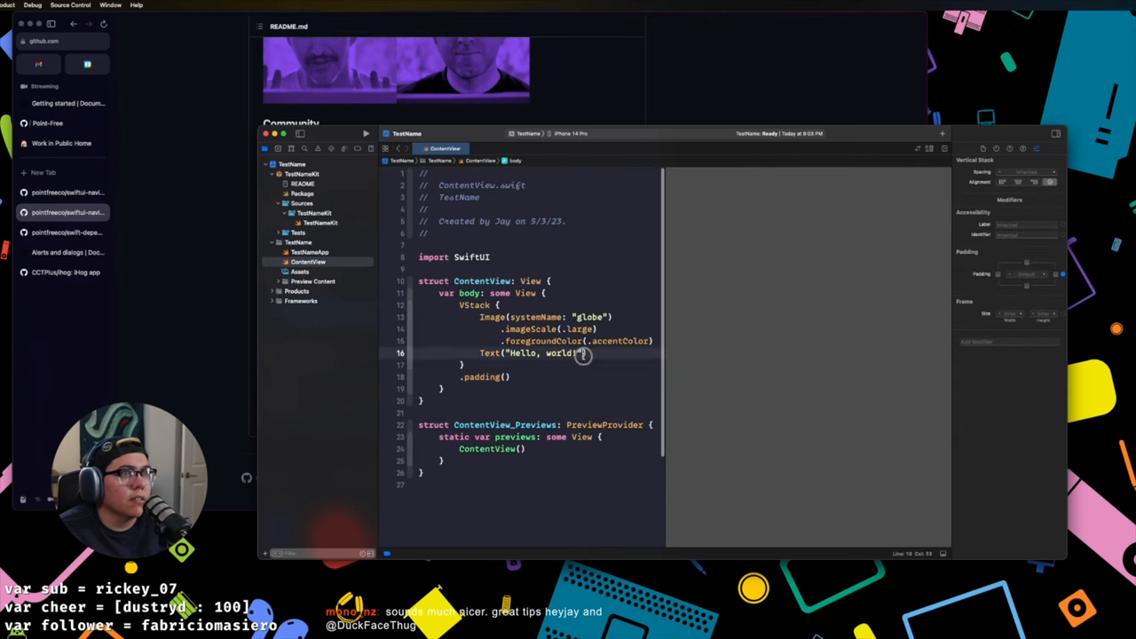
# Step: Add 'import TestNameKit' and make the Text show TestNameKit().text
pyautogui.write('imp')
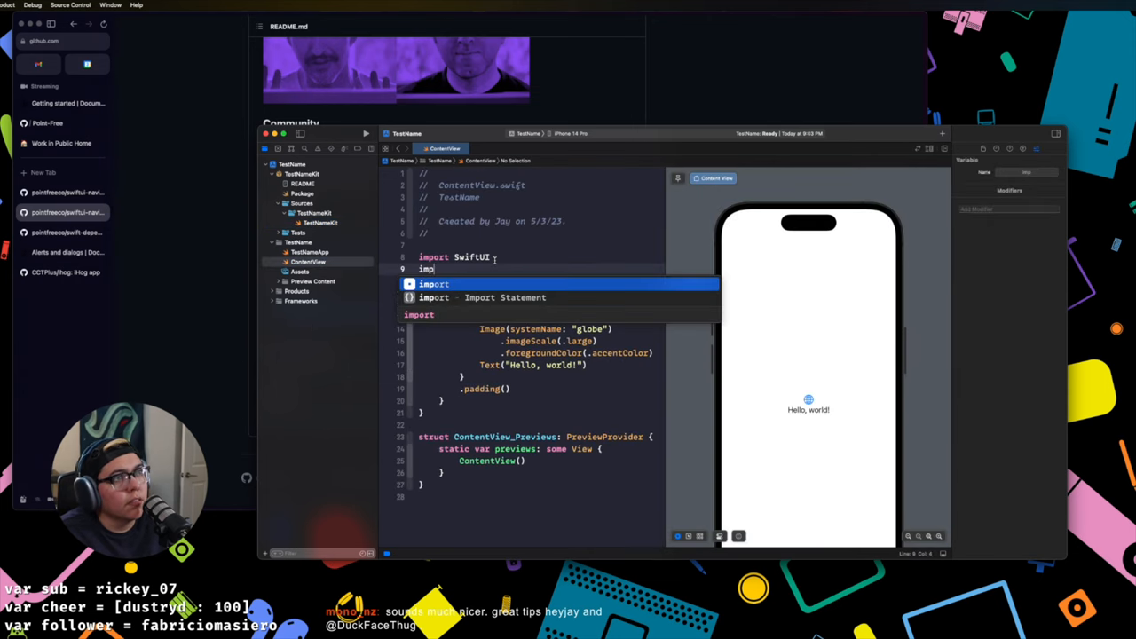
pyautogui.write('TestNameKit')
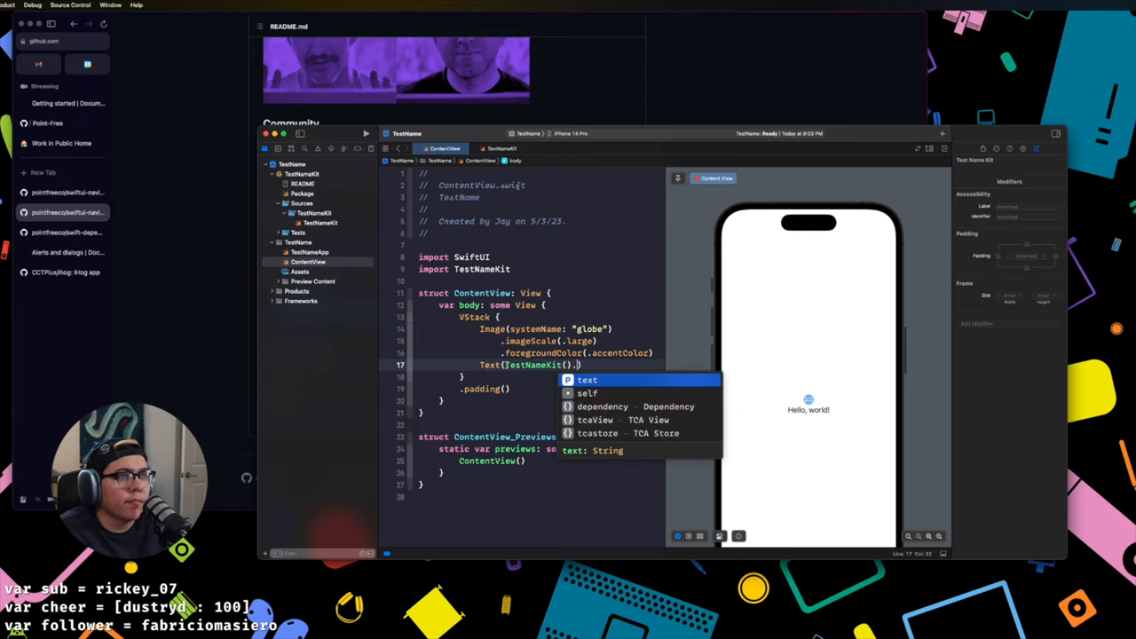
pyautogui.click(586, 380)
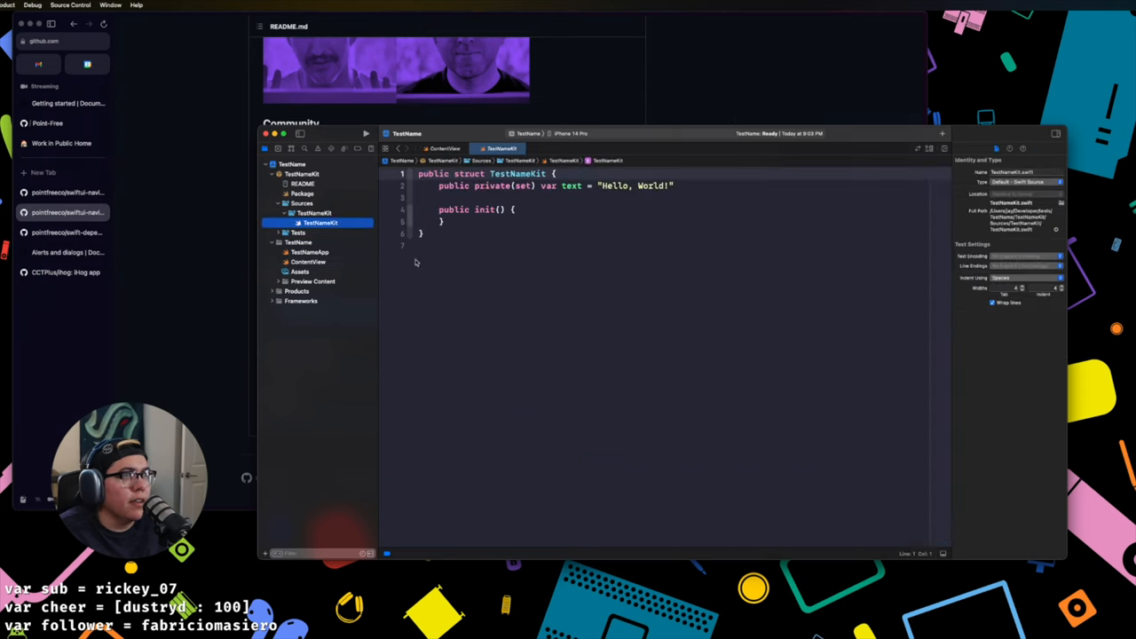
# Step: Change the package greeting to "Hello, World! From package" and check it in the ContentView preview
pyautogui.write('Fra')
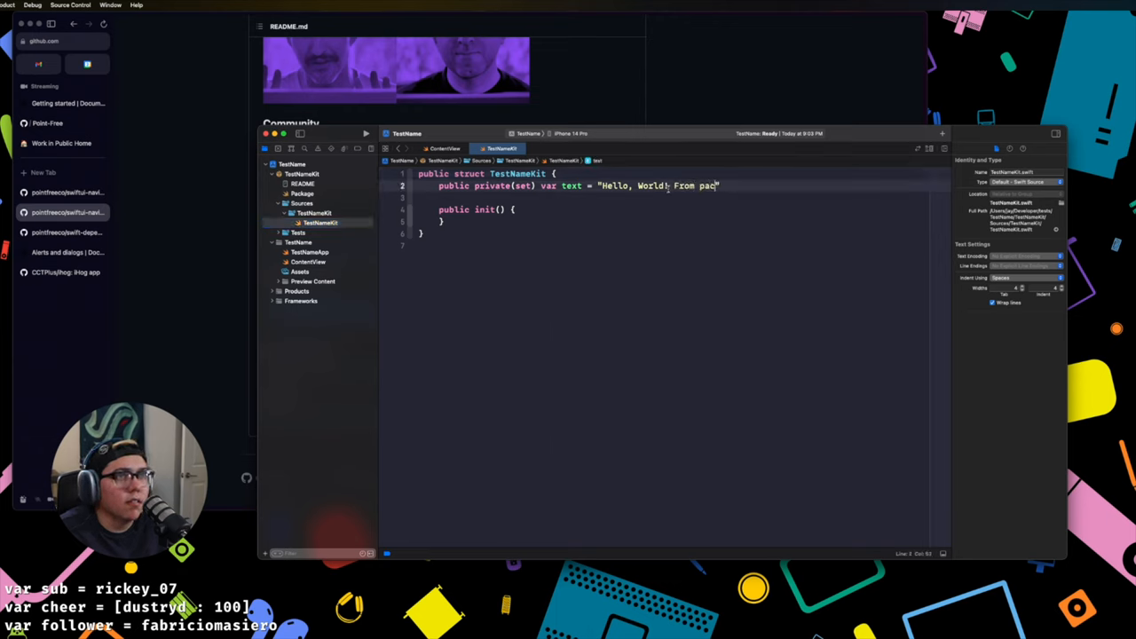
pyautogui.write('kage')
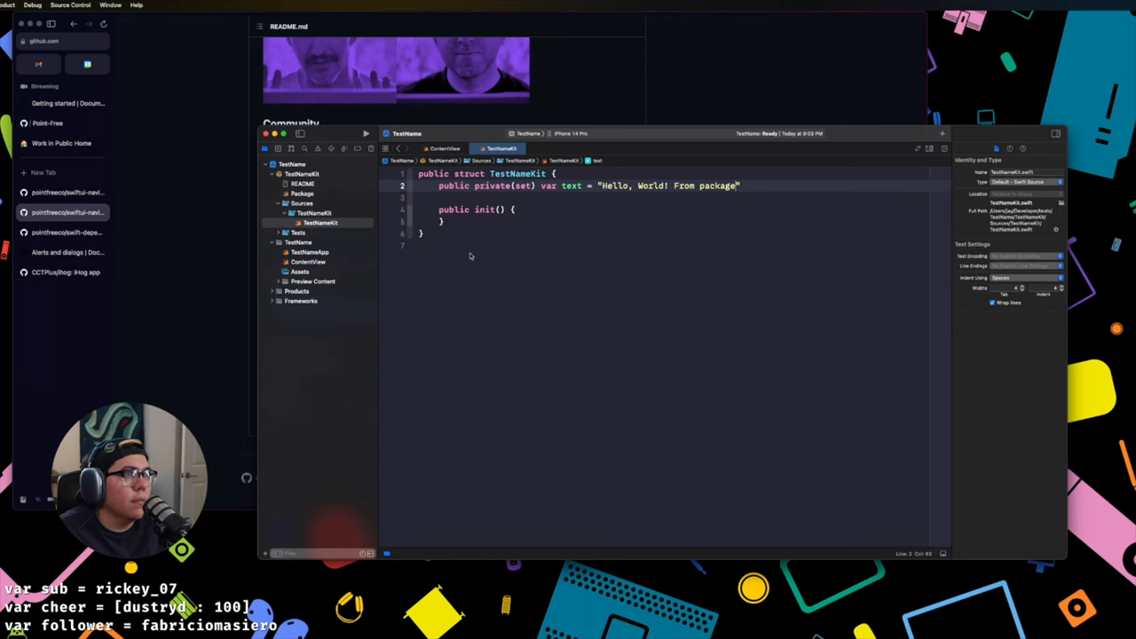
pyautogui.click(309, 263)
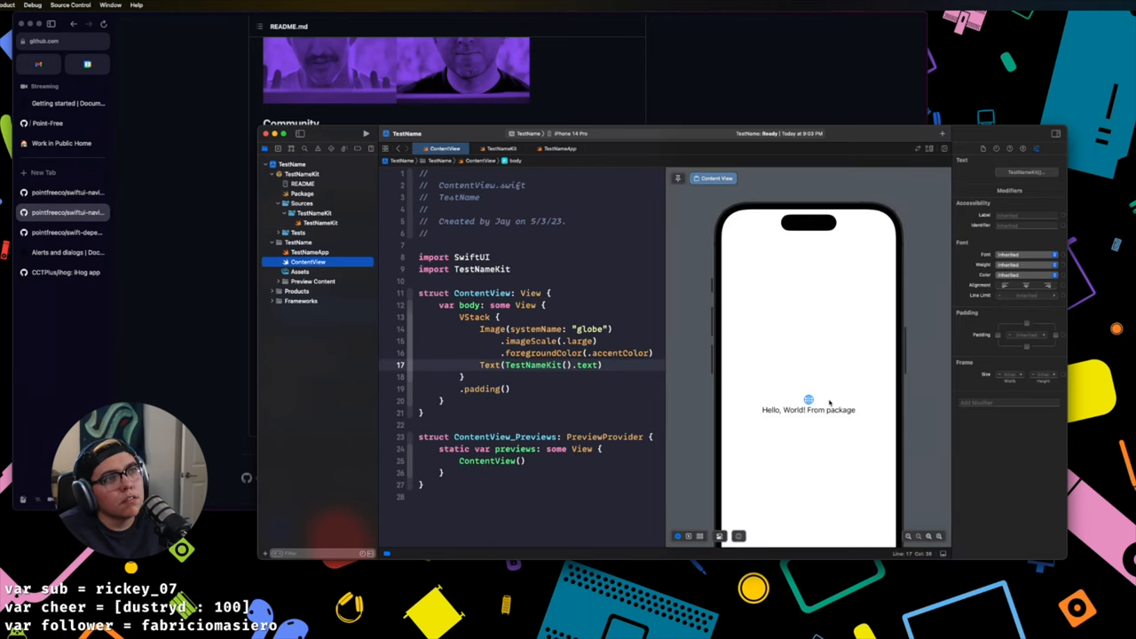
pyautogui.moveTo(817, 437)
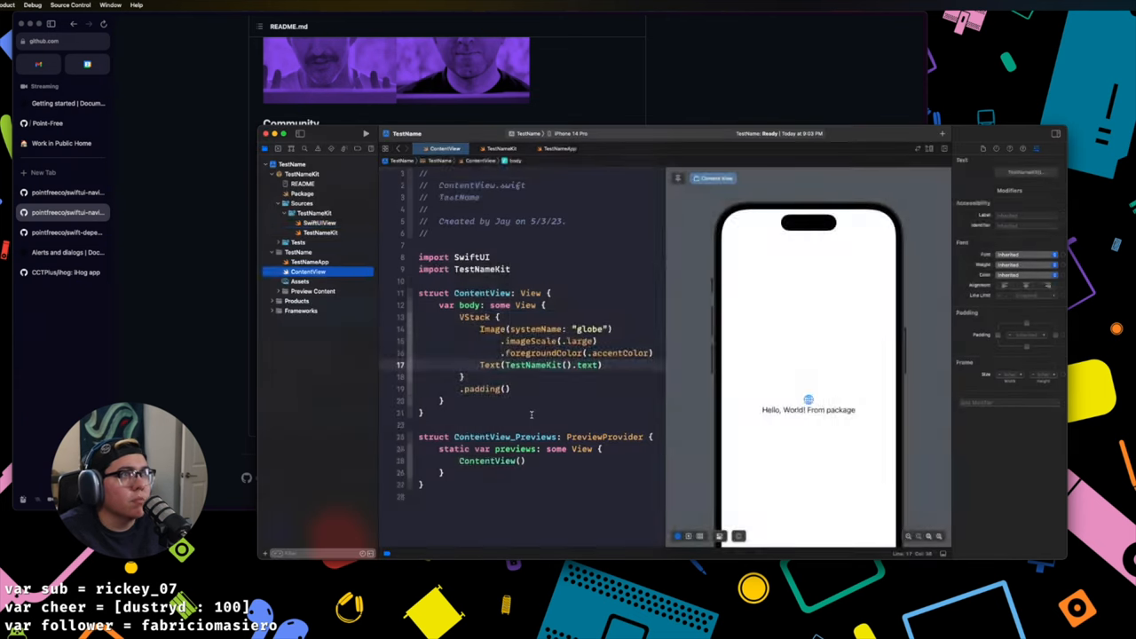
# Step: Add a SwiftUI file TestView to the package, made public with a public init() {}
pyautogui.click(317, 224)
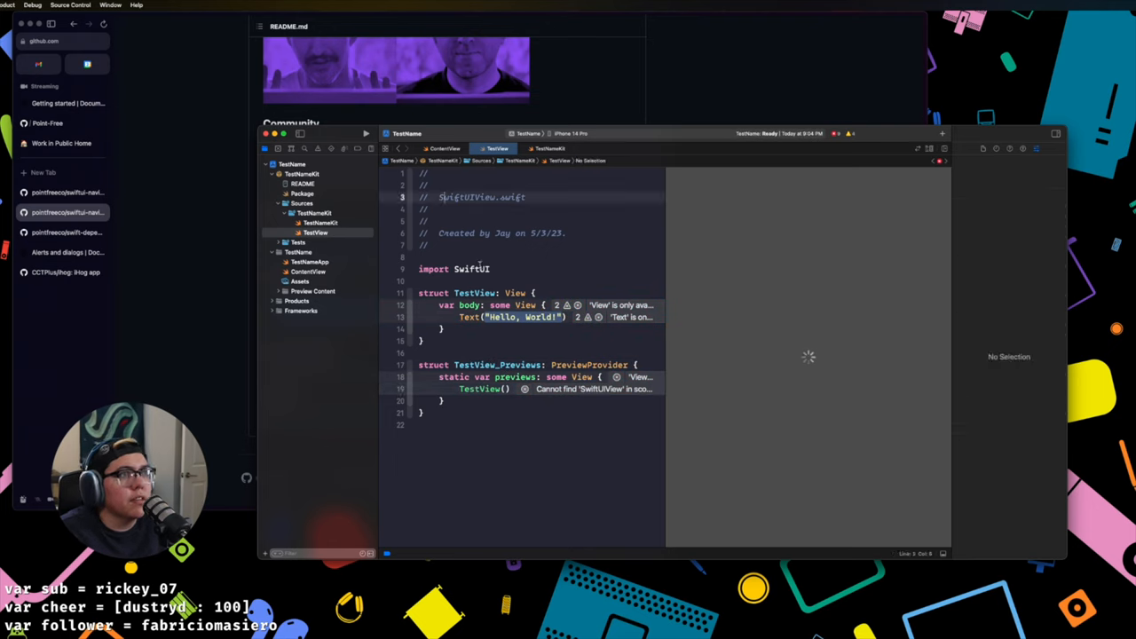
pyautogui.click(524, 316)
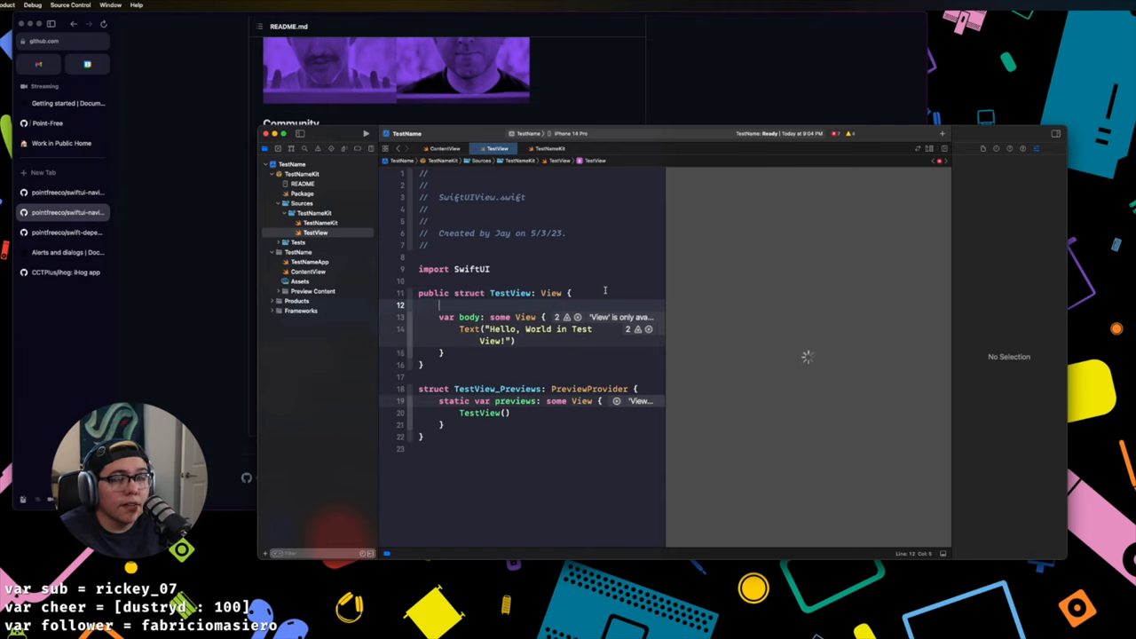
pyautogui.write('public')
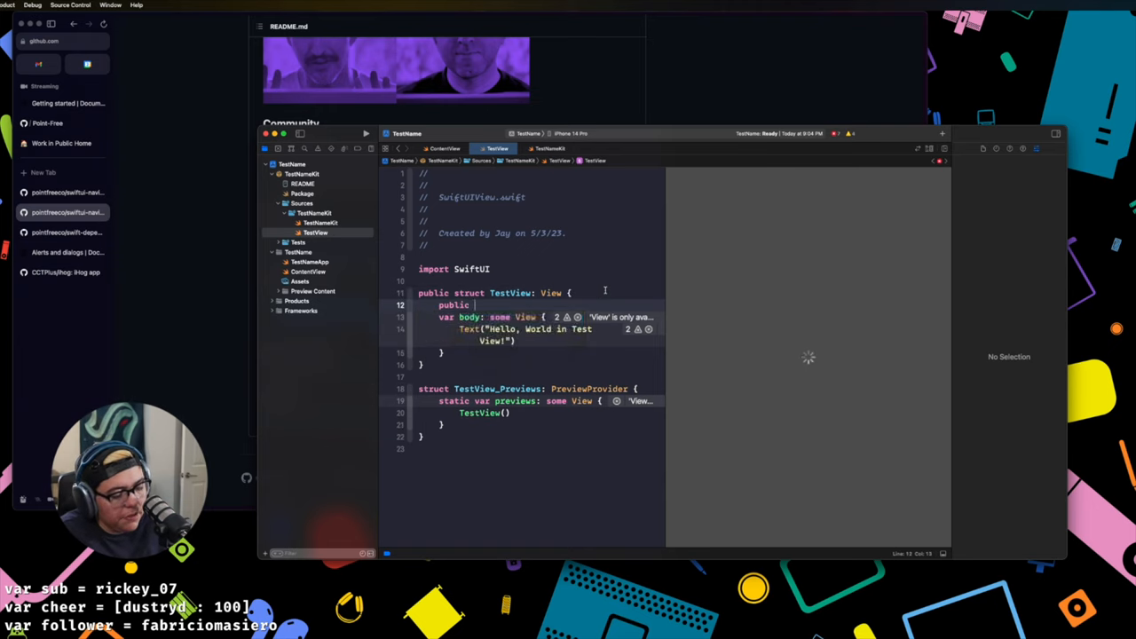
pyautogui.write('init() {')
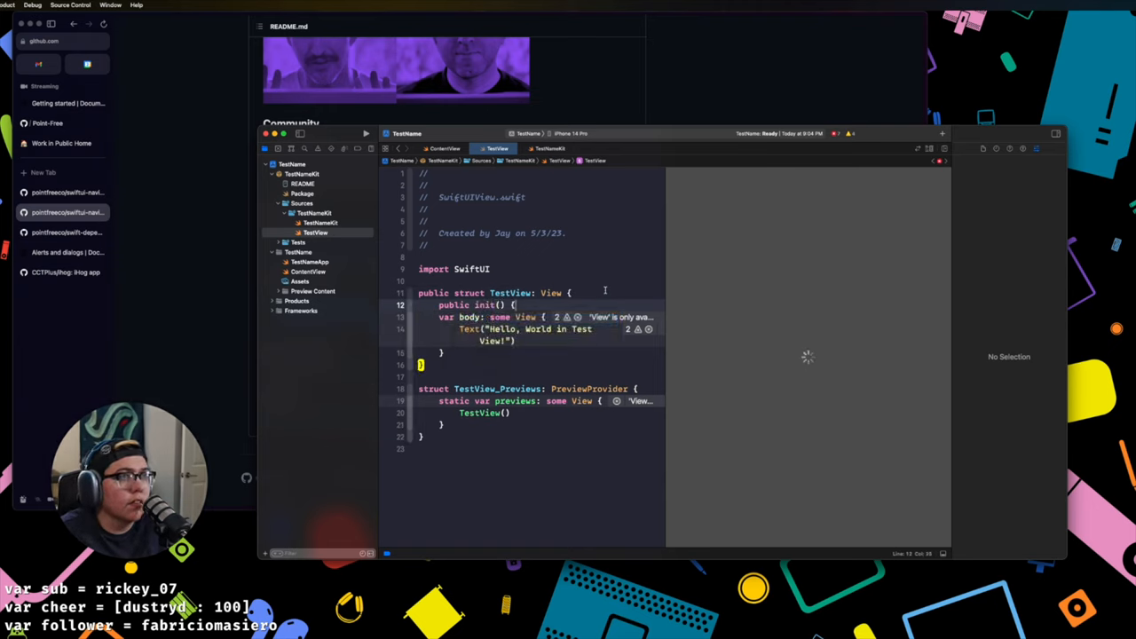
pyautogui.click(569, 316)
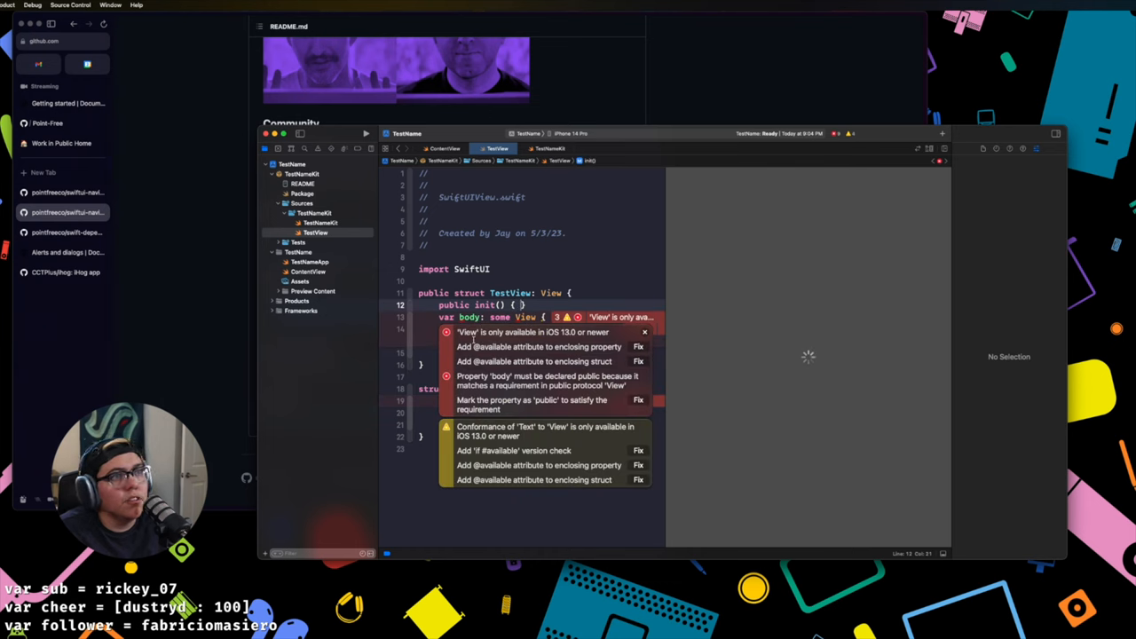
# Step: Build, dismiss TestView's availability error popover and open the package's Package.swift
pyautogui.click(532, 332)
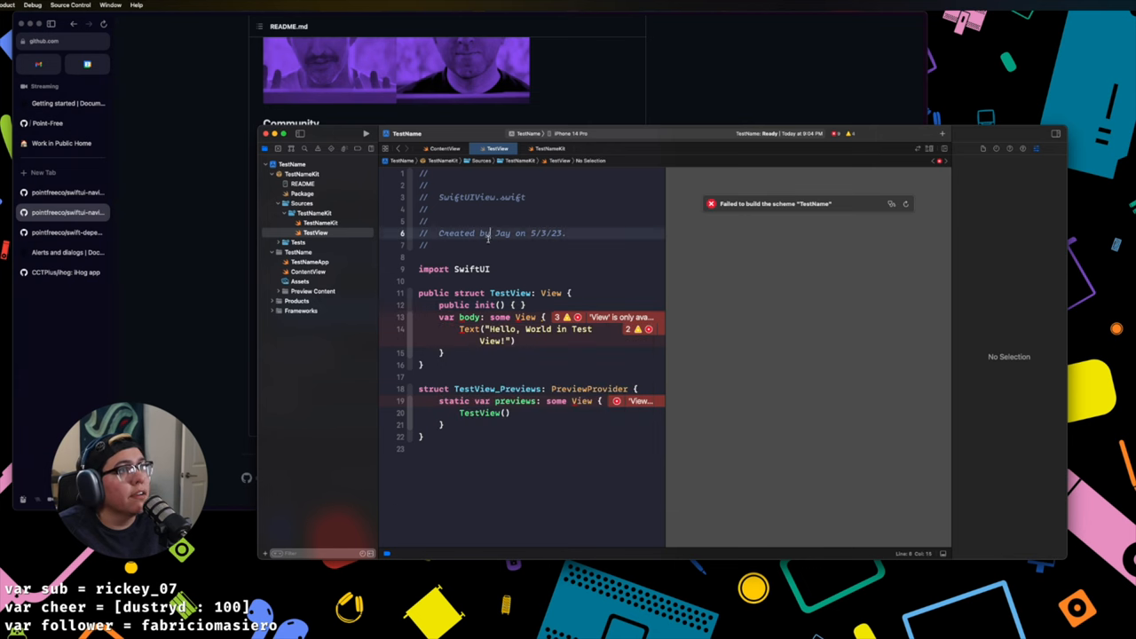
pyautogui.click(302, 202)
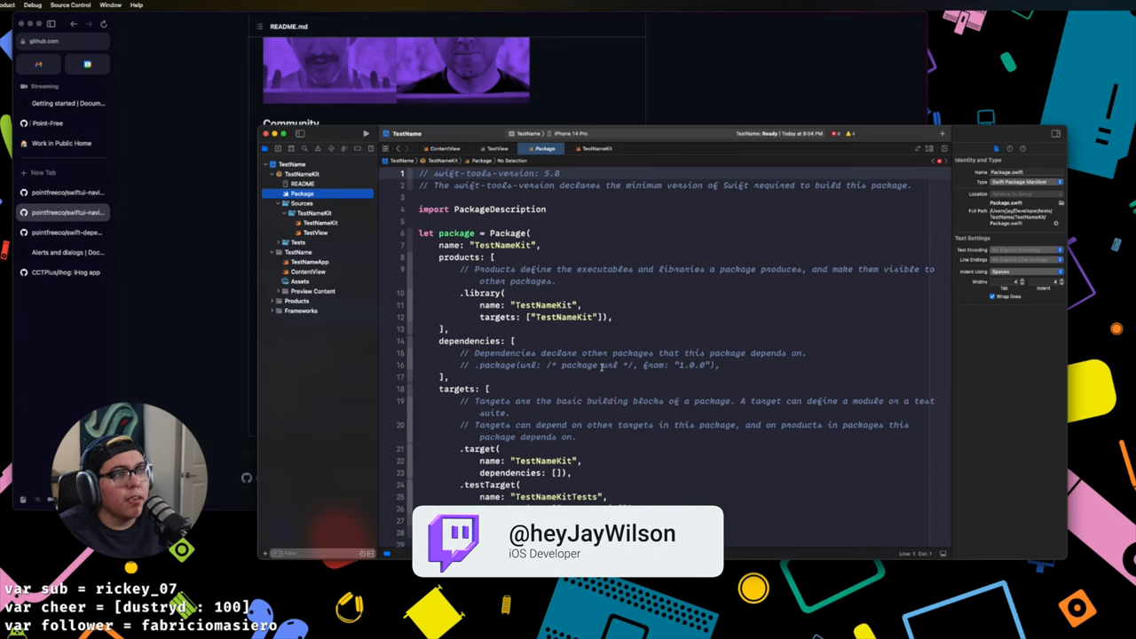
# Step: Add 'platforms: [.iOS(.v16)]' after the name line in Package.swift, then return to TestView
pyautogui.click(550, 245)
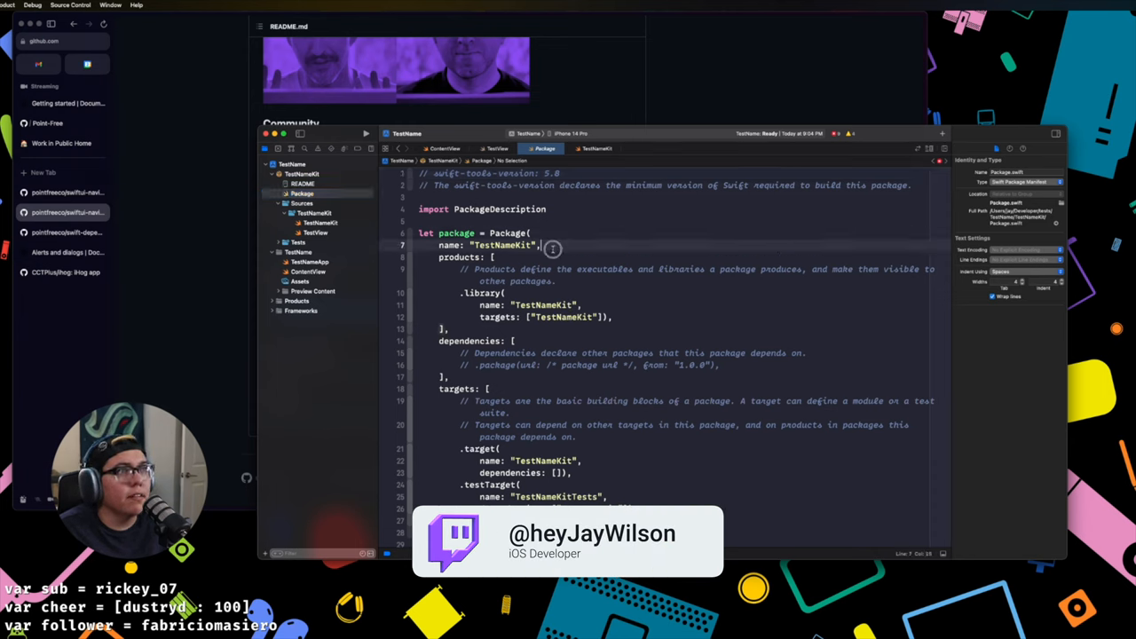
pyautogui.write('platforms: [')
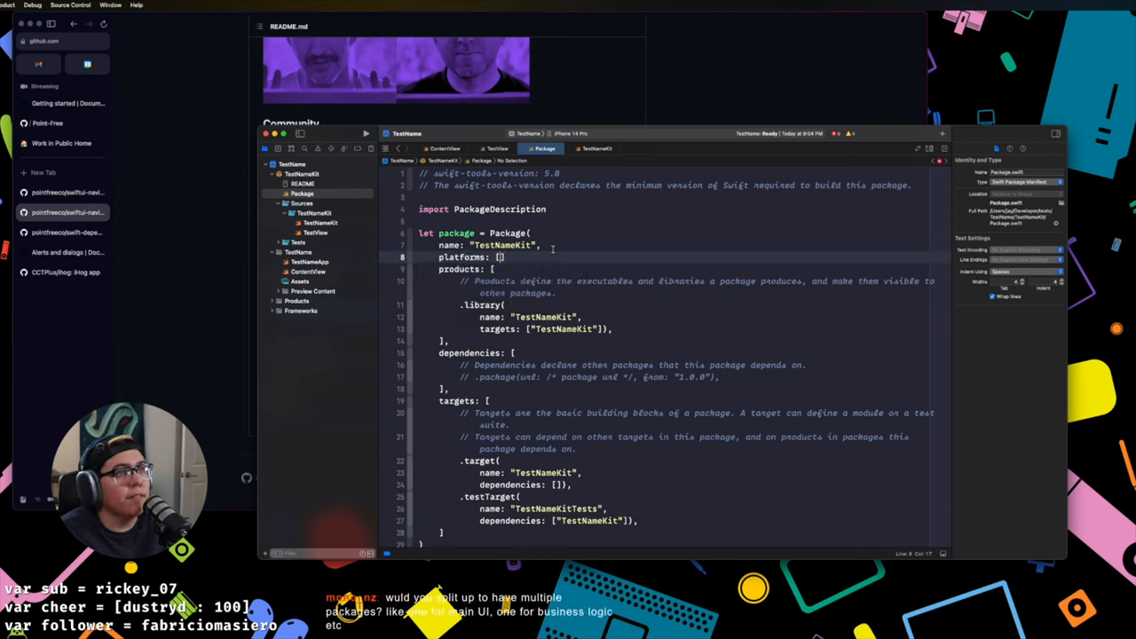
pyautogui.click(499, 256)
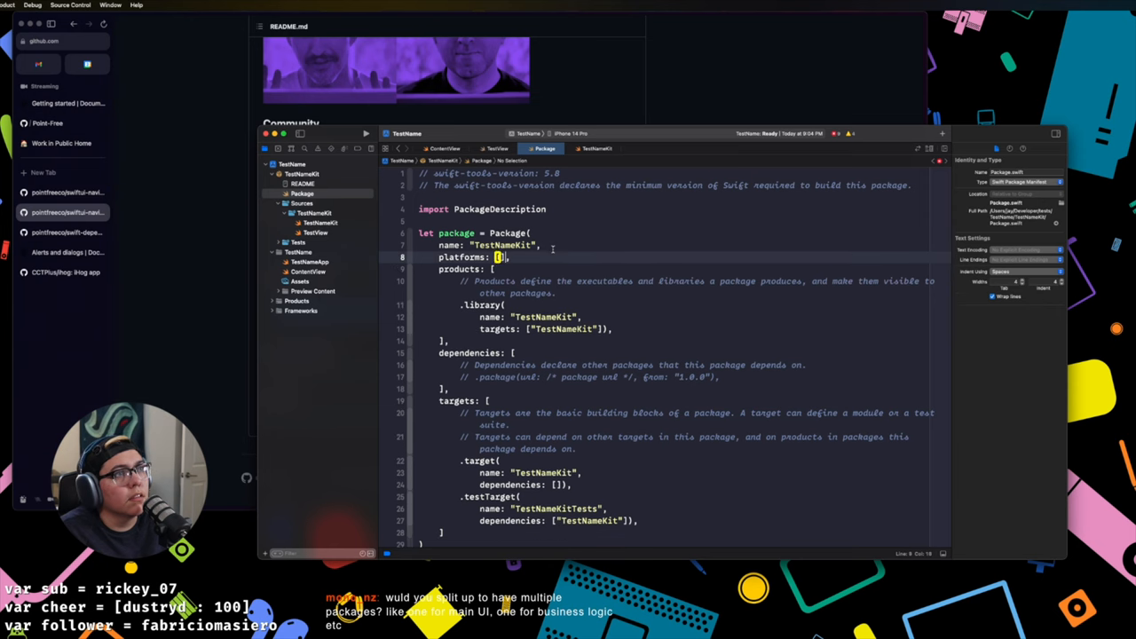
pyautogui.write('.iOS(.')
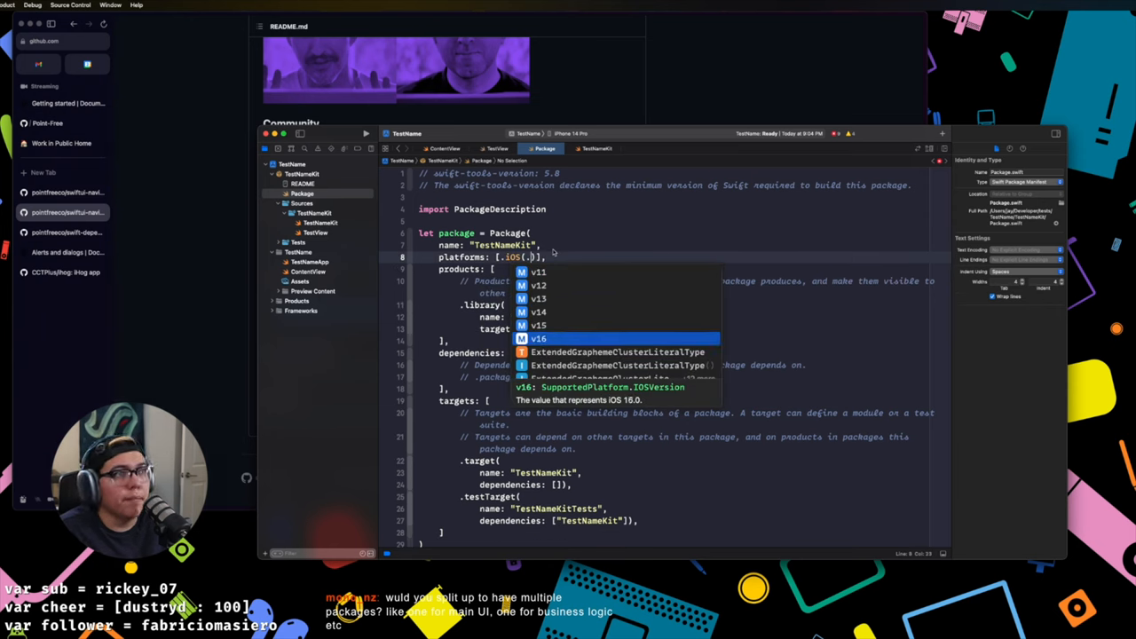
pyautogui.click(538, 338)
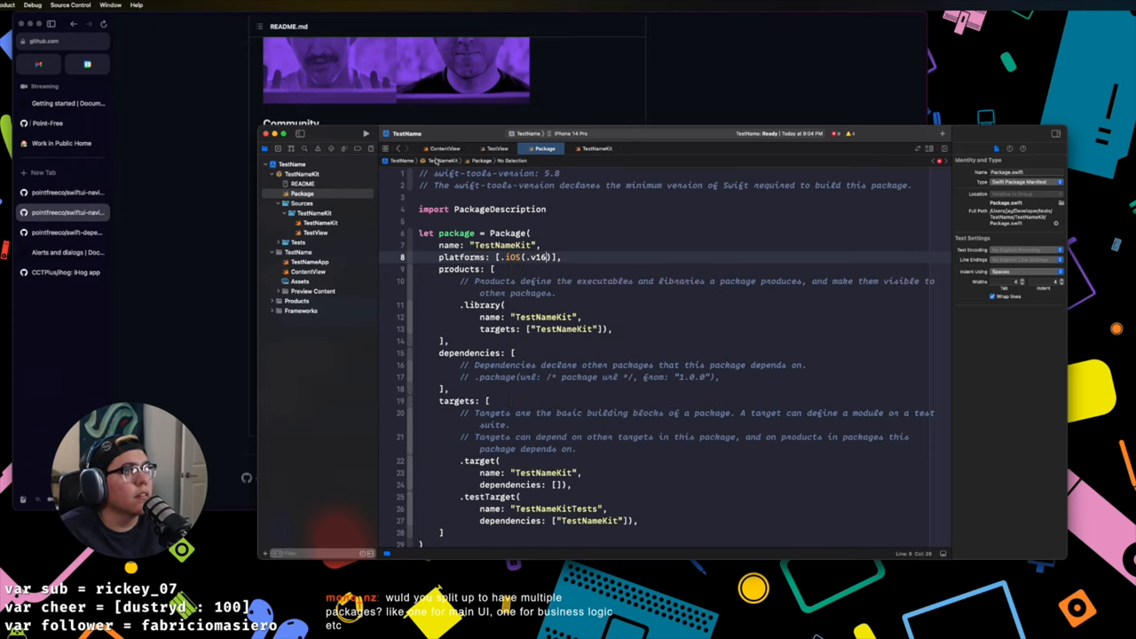
pyautogui.click(321, 224)
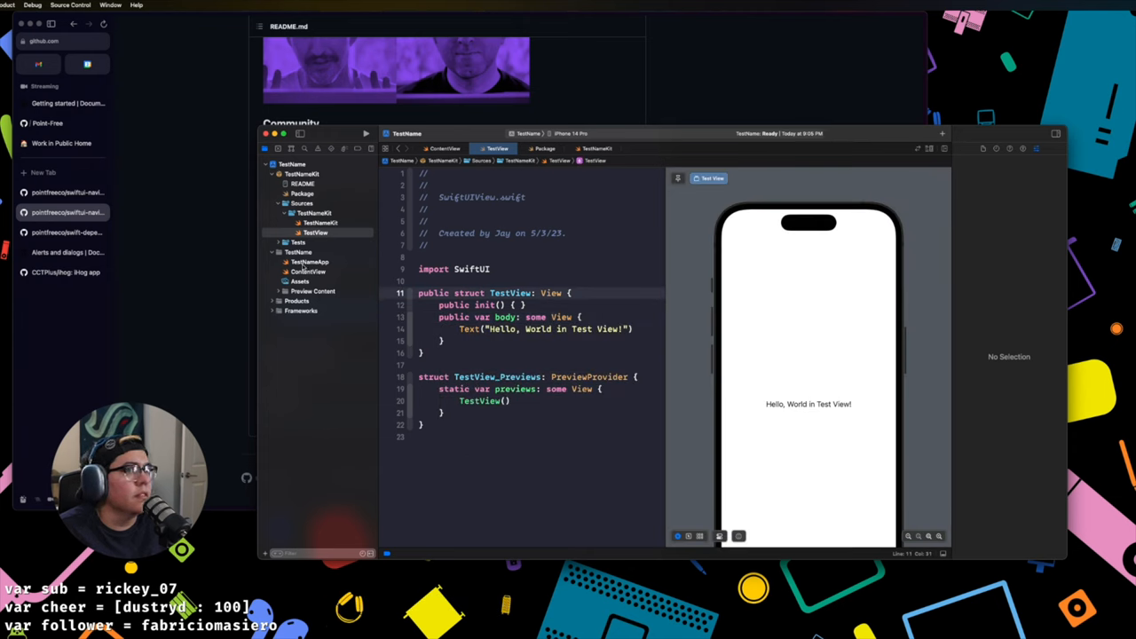
# Step: In TestNameApp.swift add the TestNameKit import and show TestView() instead of ContentView()
pyautogui.click(309, 262)
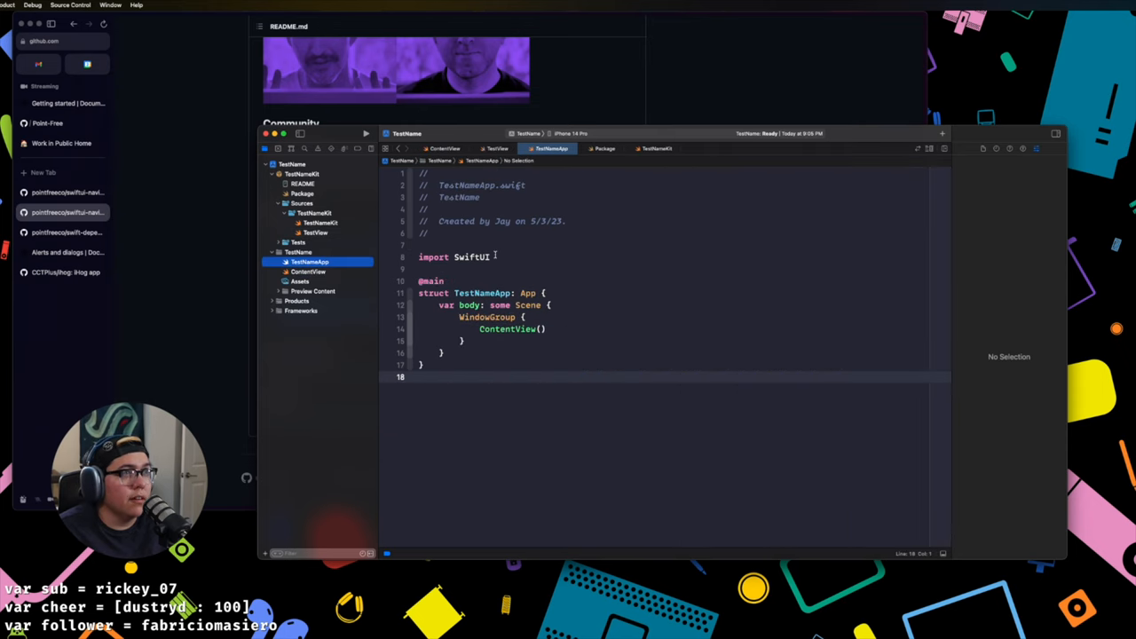
pyautogui.write('import TestNameKit')
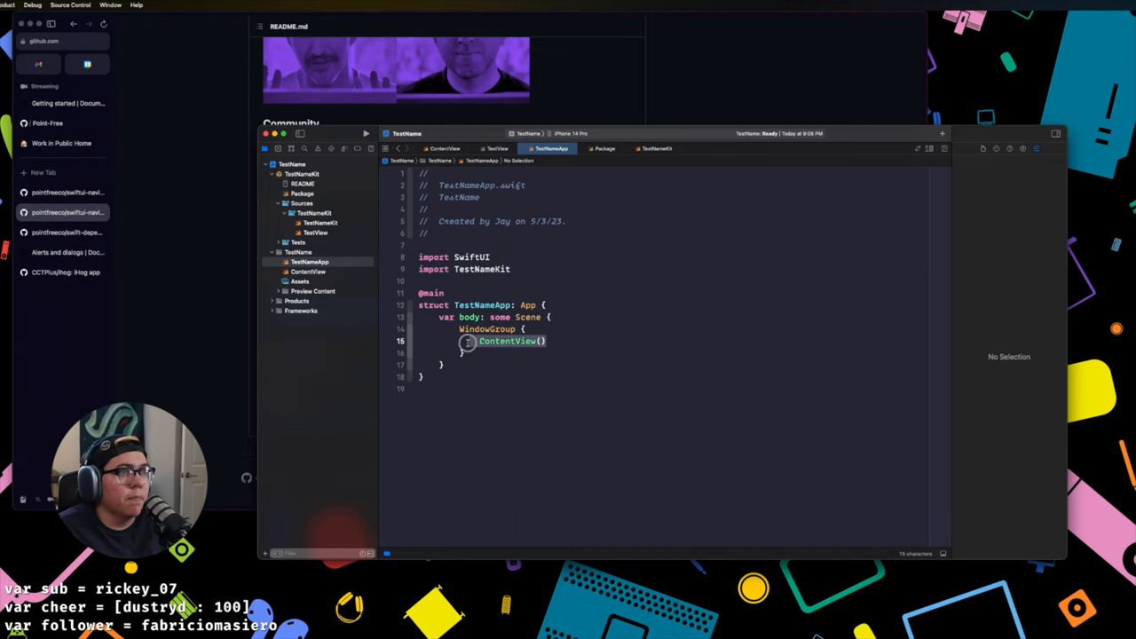
pyautogui.write('Test')
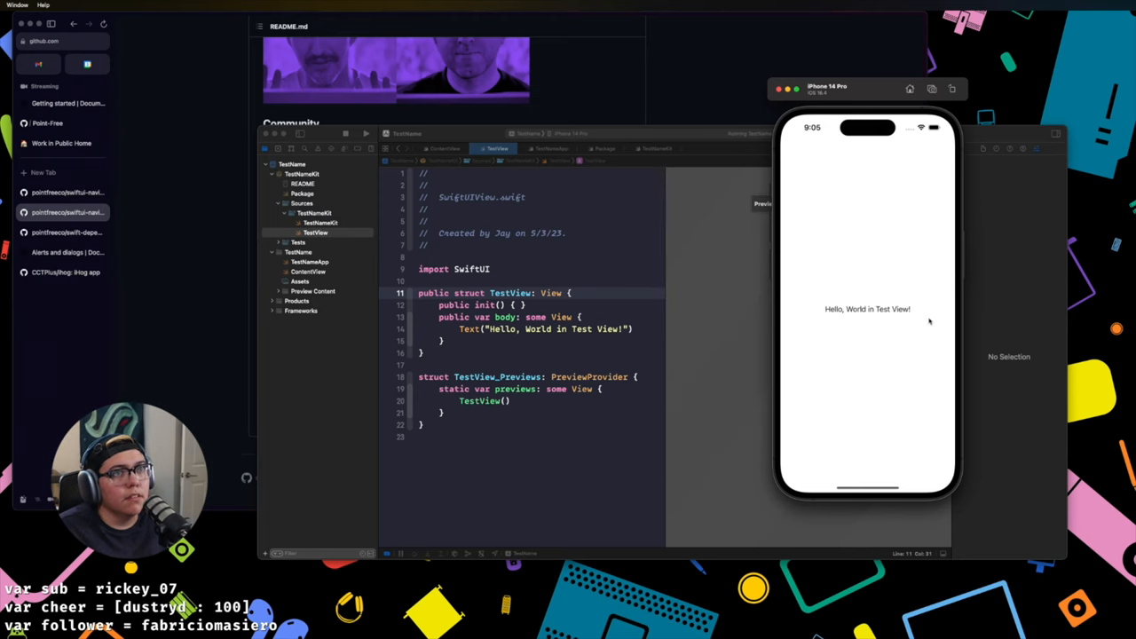
pyautogui.moveTo(909, 273)
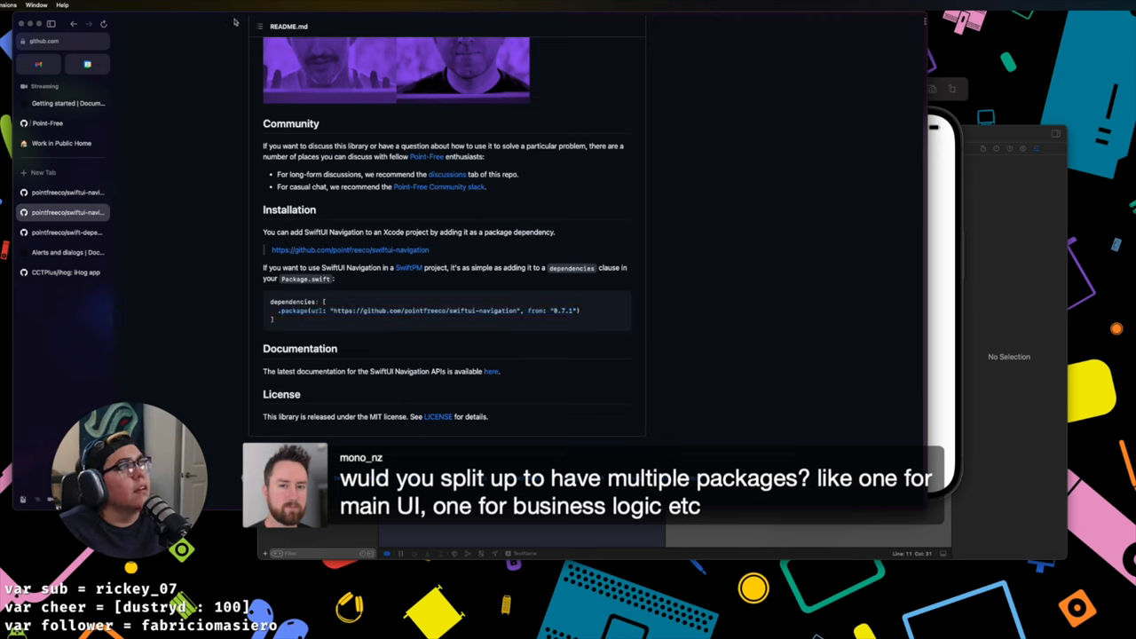
# Step: Switch to the Microapps architecture article tab and scroll to its Package.swift sample
pyautogui.scroll(-3)
pyautogui.write('micro app')
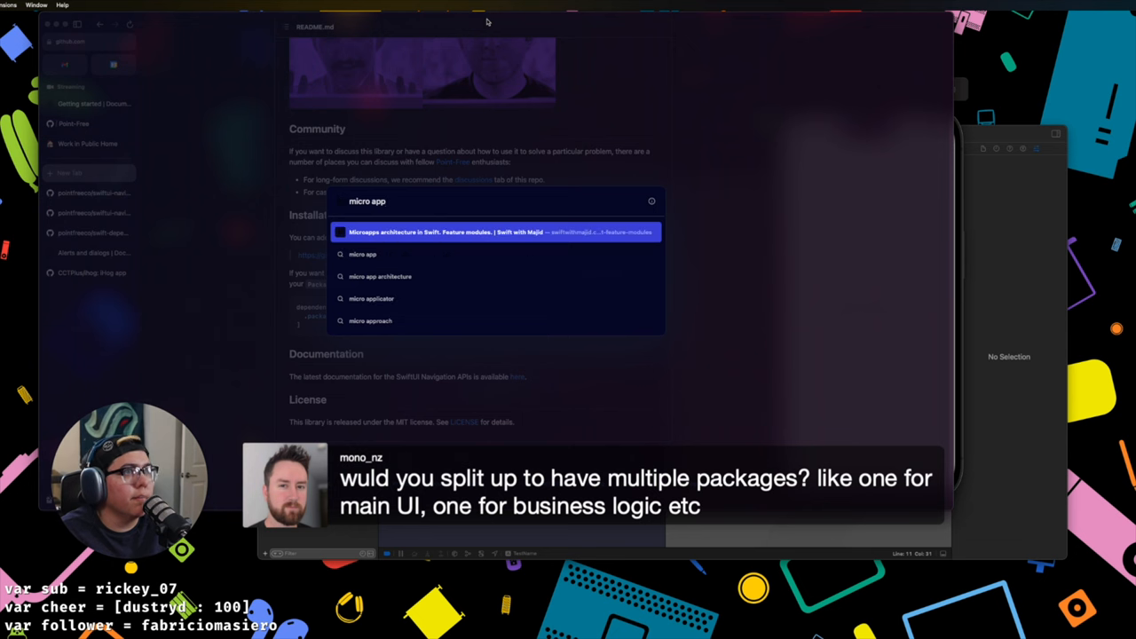
pyautogui.click(497, 231)
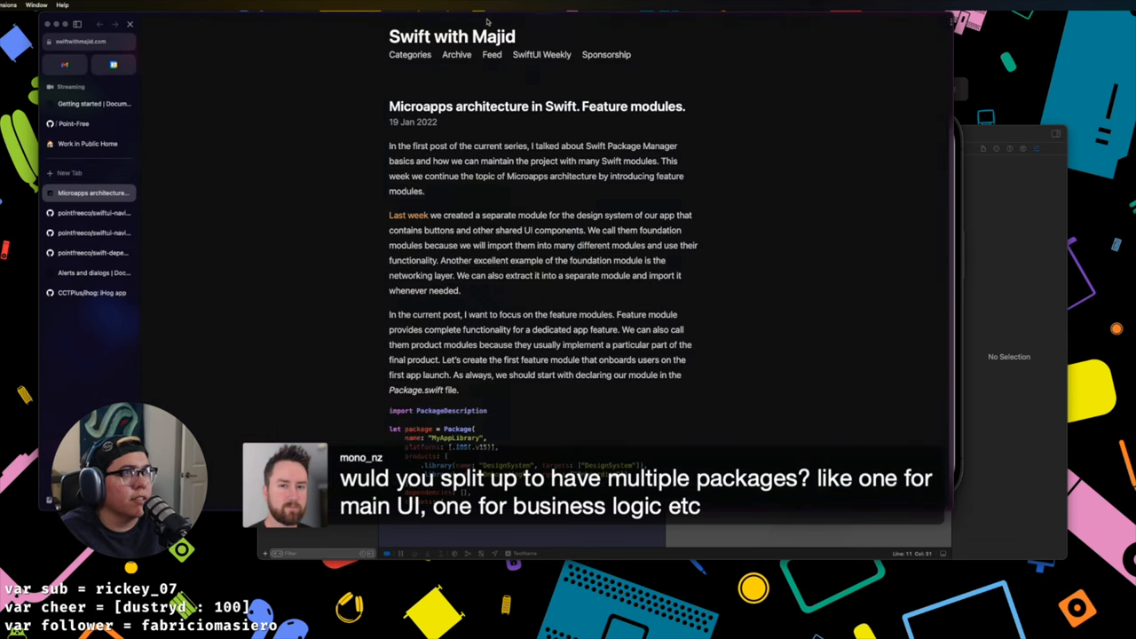
pyautogui.scroll(-3)
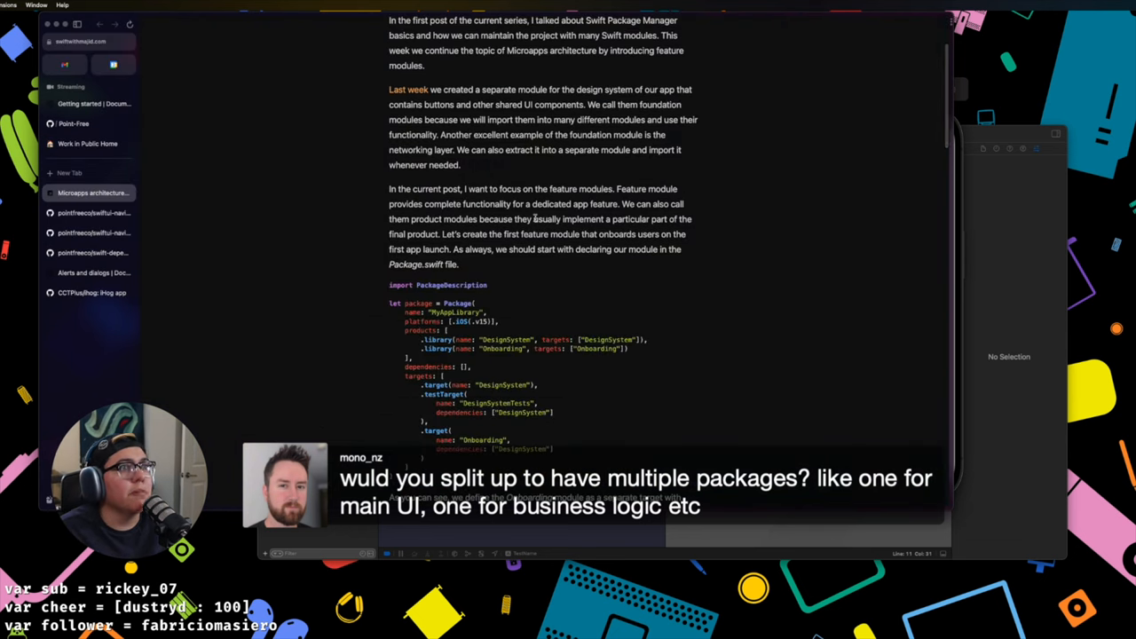
pyautogui.scroll(-3)
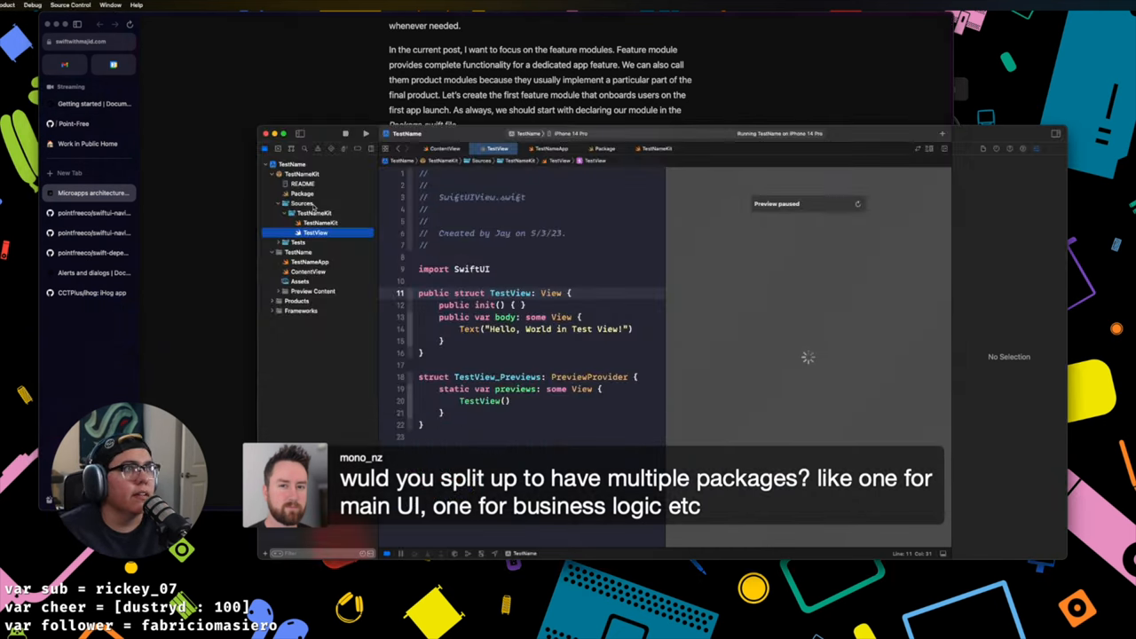
# Step: Create a new TestNameViews folder inside the package's Sources via the context menu
pyautogui.click(302, 194)
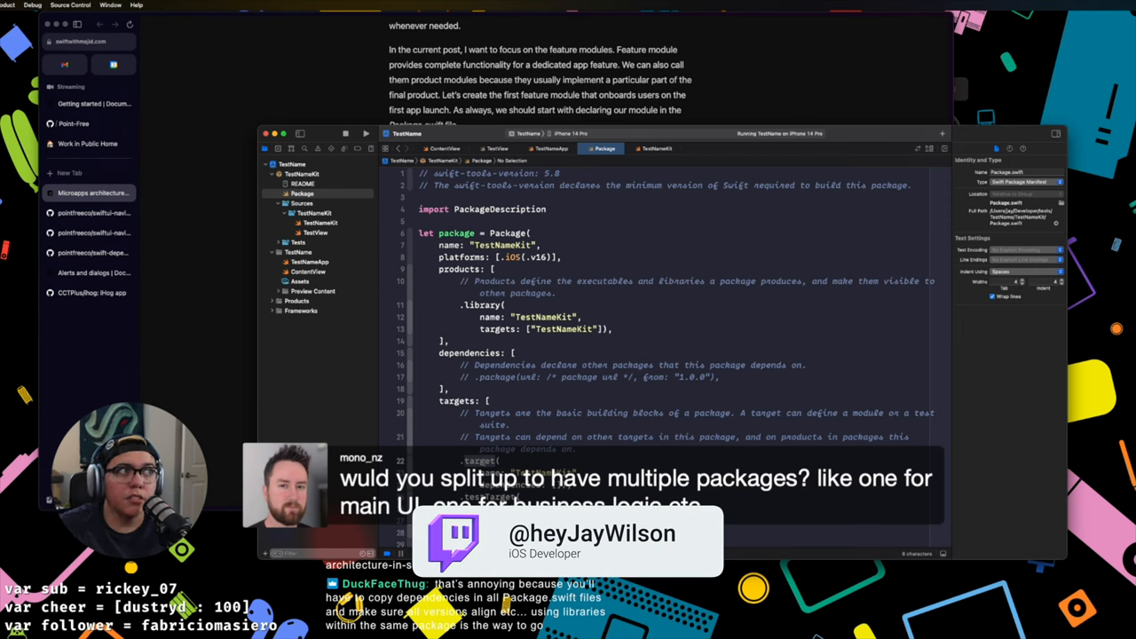
pyautogui.scroll(-3)
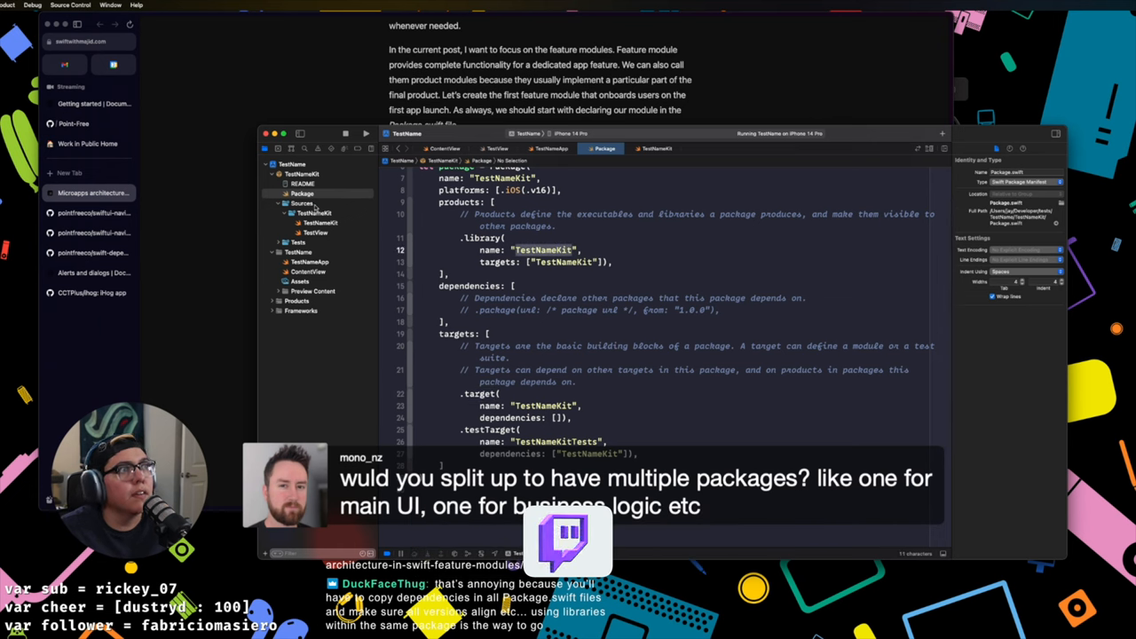
pyautogui.rightClick(302, 202)
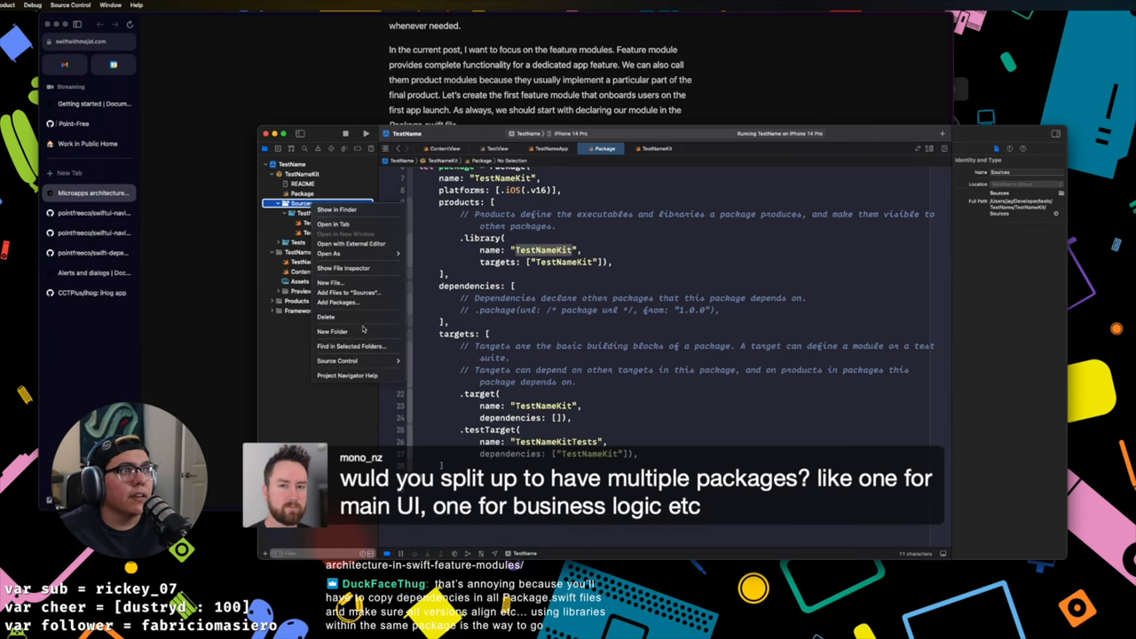
pyautogui.click(302, 203)
pyautogui.write('TestNameViews')
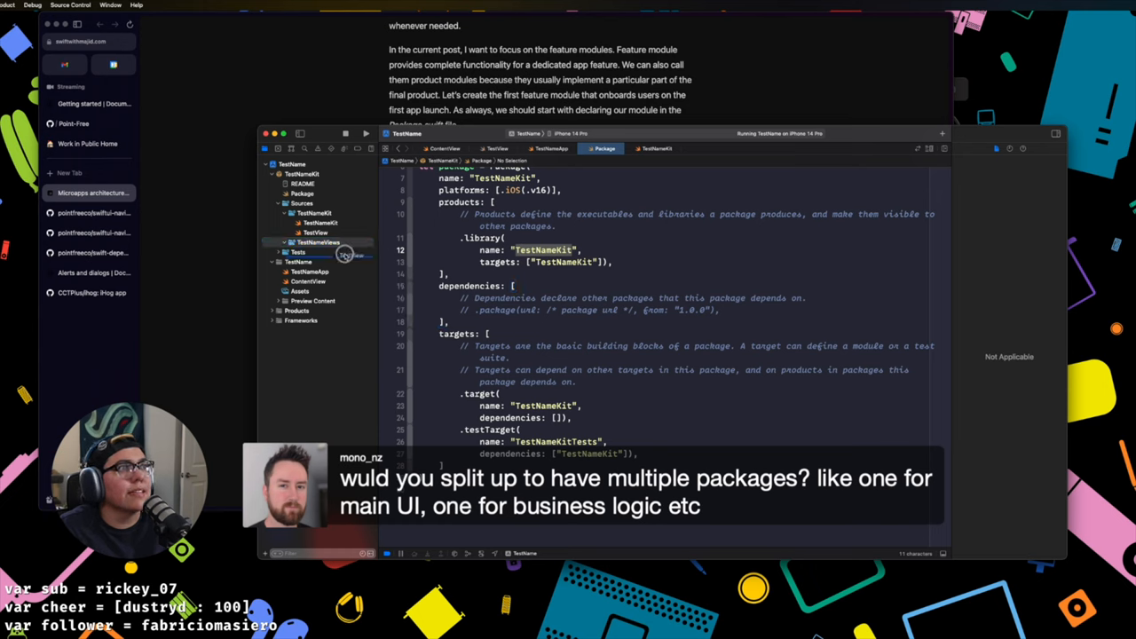
pyautogui.click(318, 231)
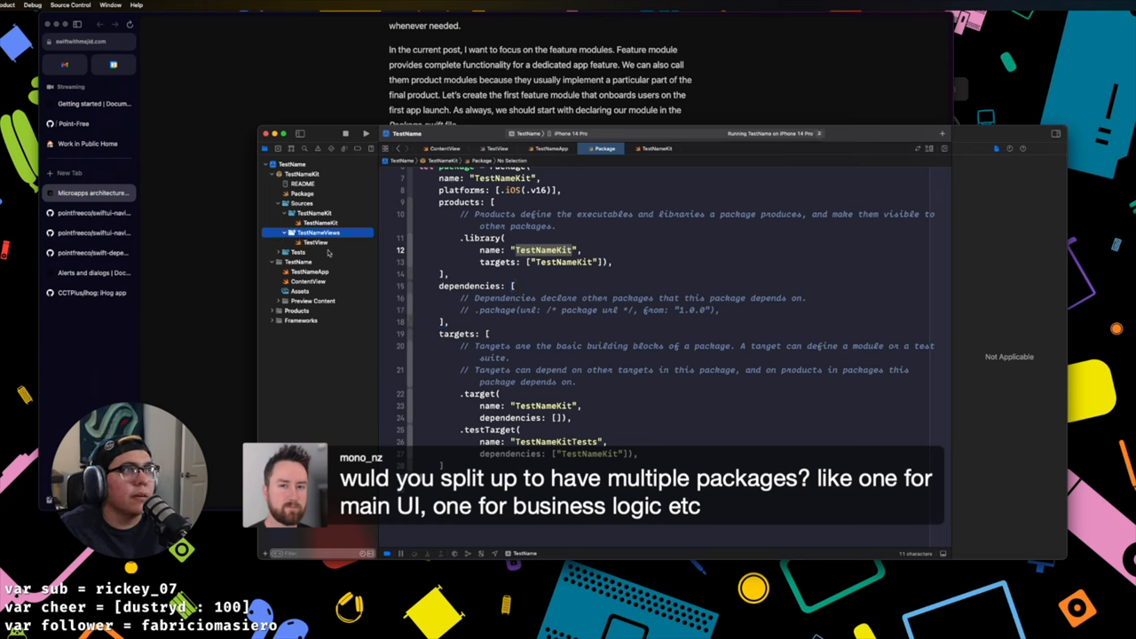
# Step: Move TestView.swift into the new folder, checking the TestNameKit and TestView files, then back to the manifest
pyautogui.click(316, 213)
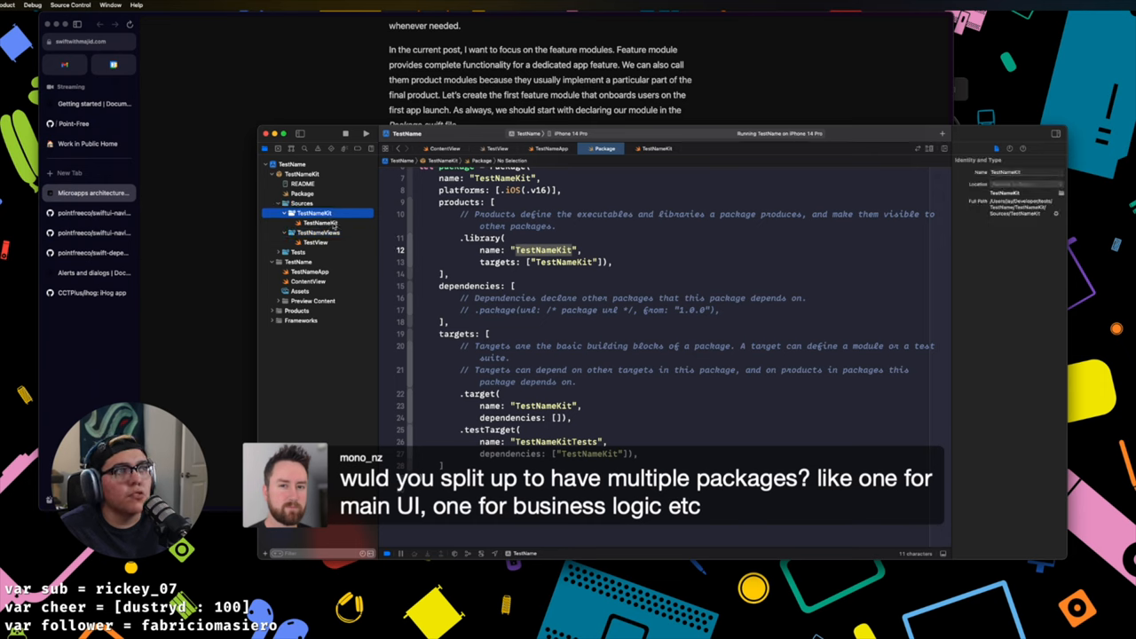
pyautogui.click(316, 223)
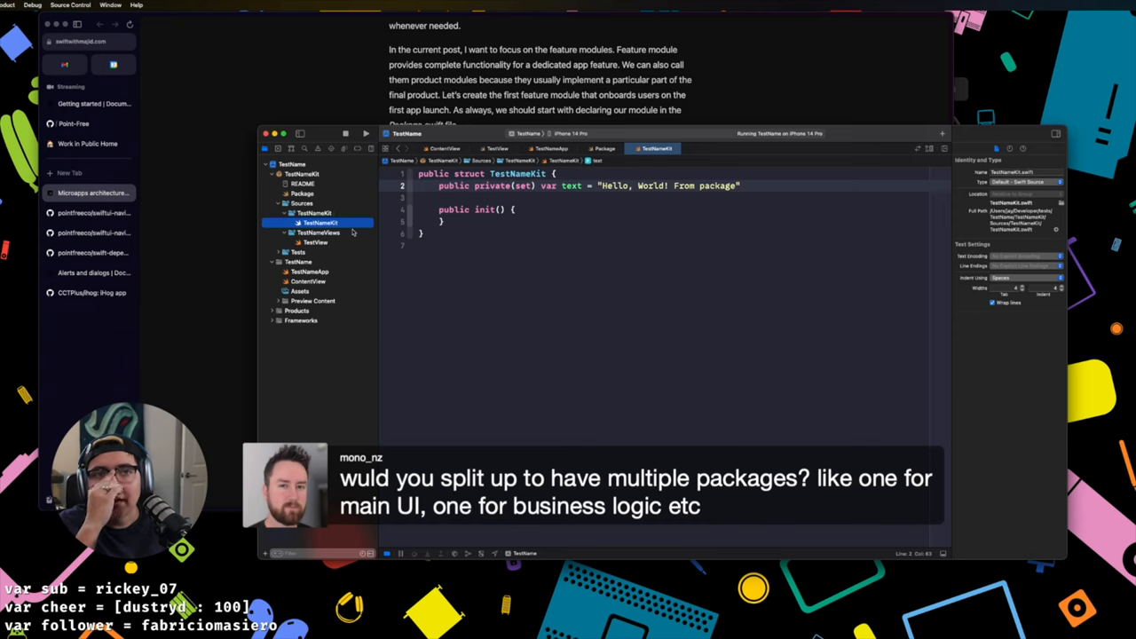
pyautogui.click(316, 241)
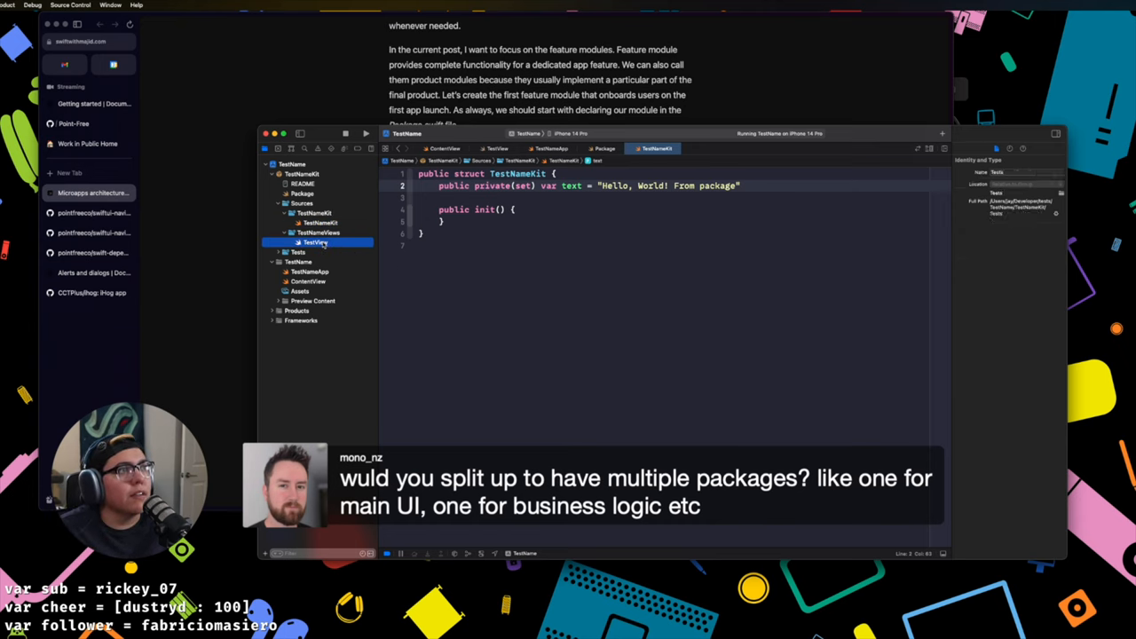
pyautogui.click(316, 241)
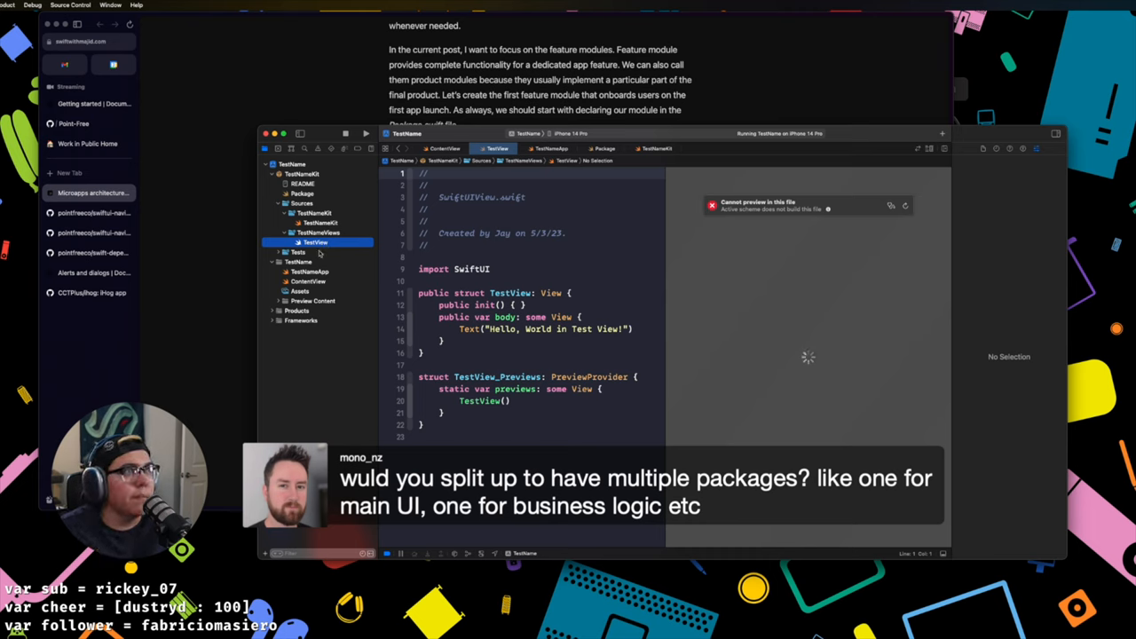
pyautogui.click(529, 133)
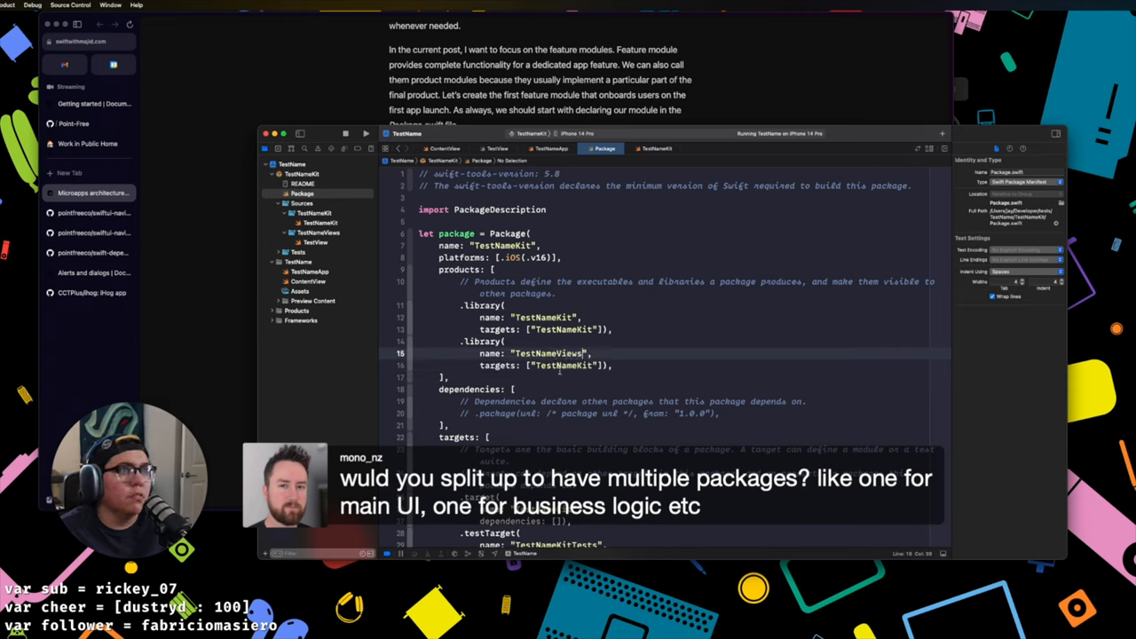
# Step: Add a TestNameViews .library product and .target in the manifest; the app now reports TestView missing
pyautogui.scroll(-3)
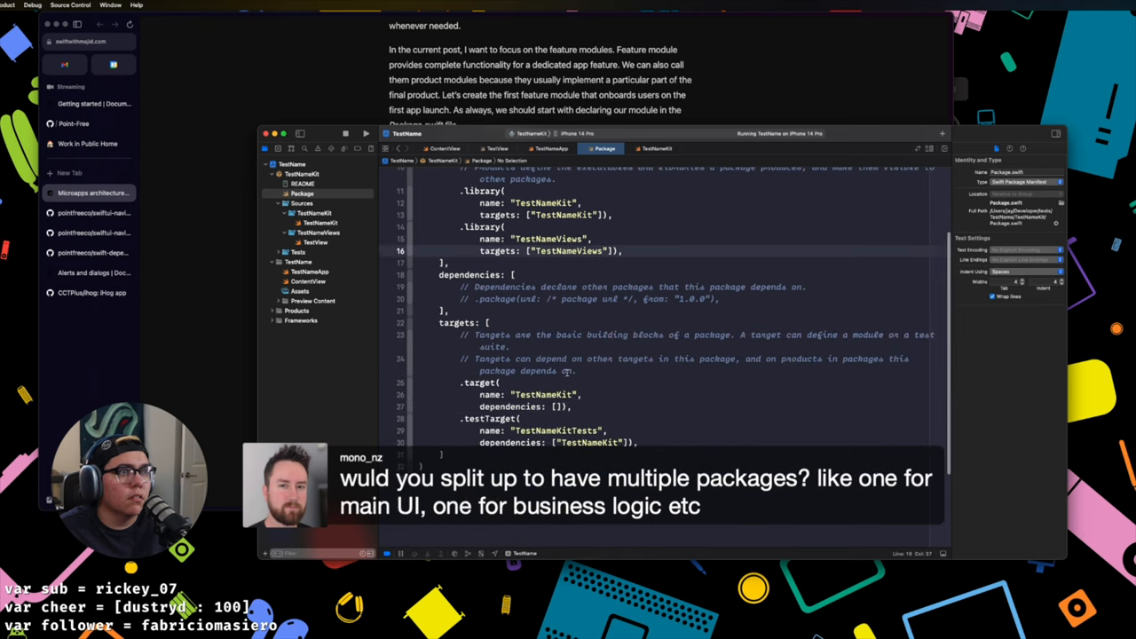
pyautogui.moveTo(462, 384); pyautogui.dragTo(577, 407)
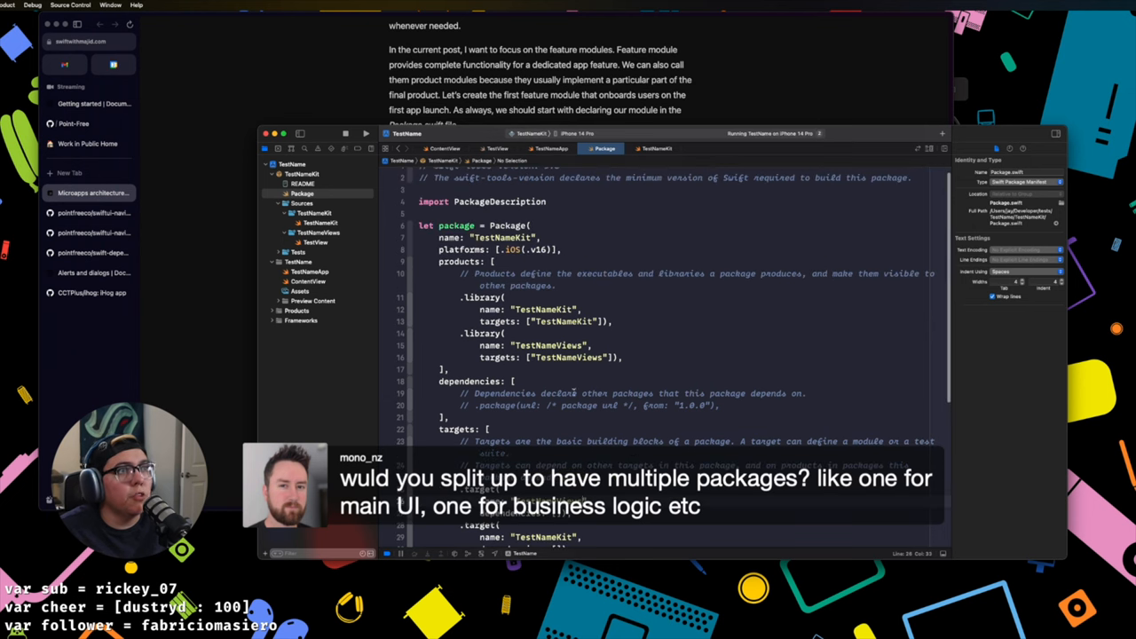
pyautogui.scroll(-3)
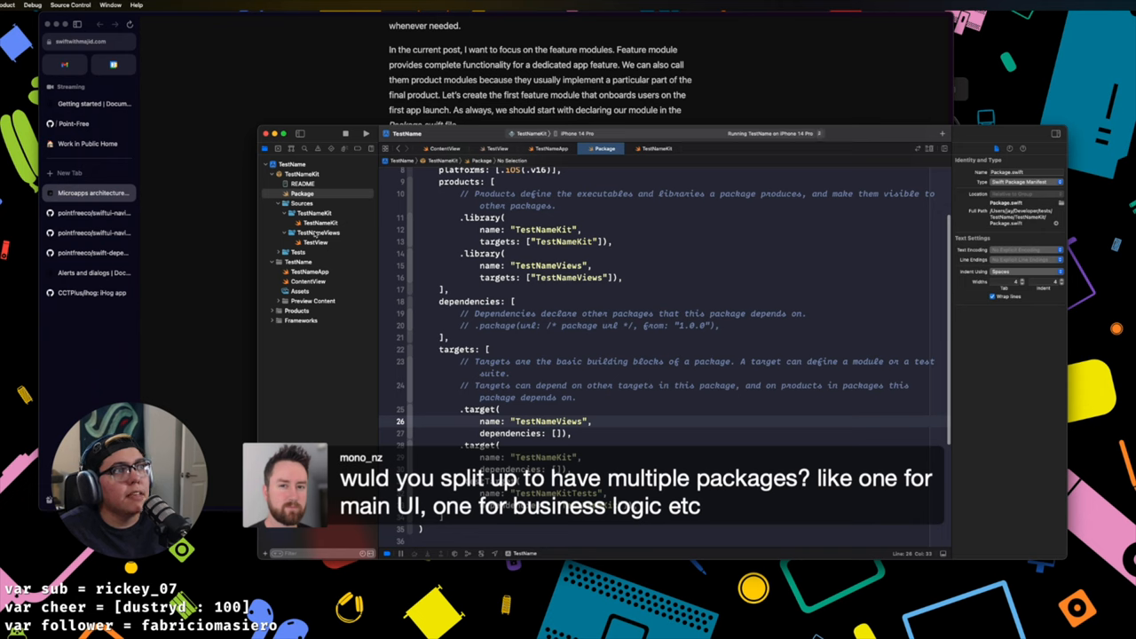
pyautogui.click(316, 223)
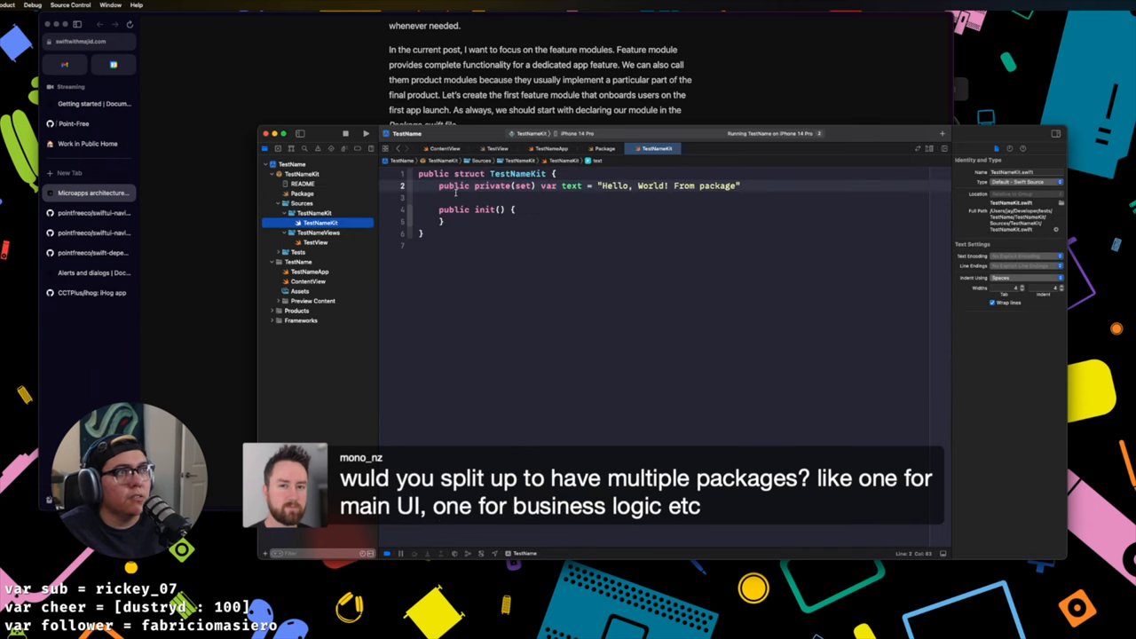
pyautogui.click(316, 241)
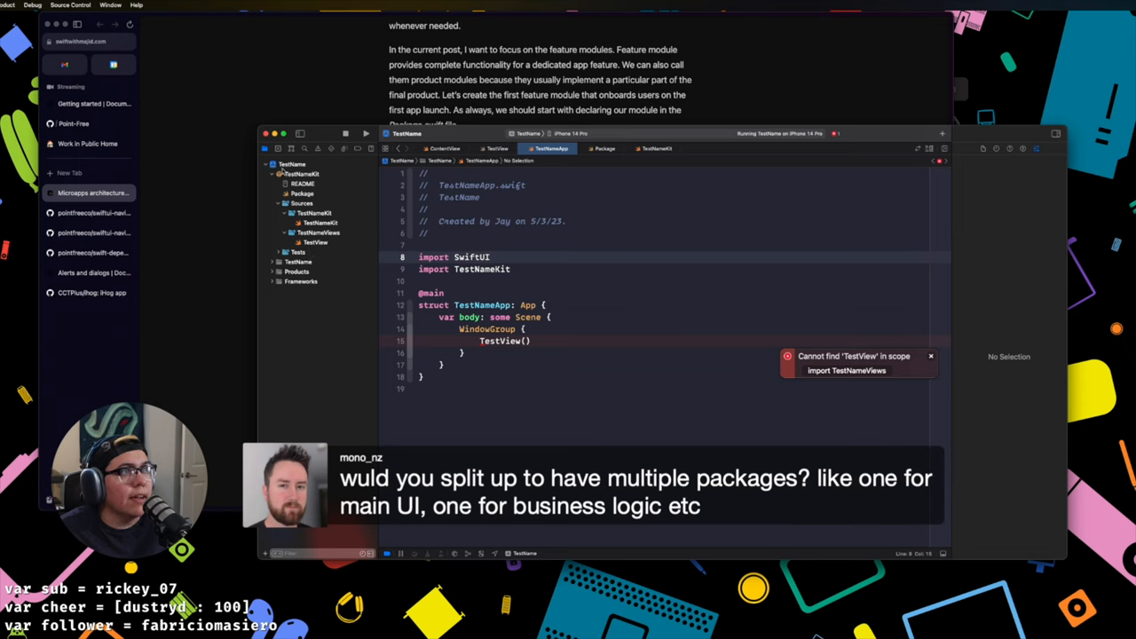
# Step: Add 'import TestNameViews' below import TestNameKit in TestNameApp.swift
pyautogui.write('import')
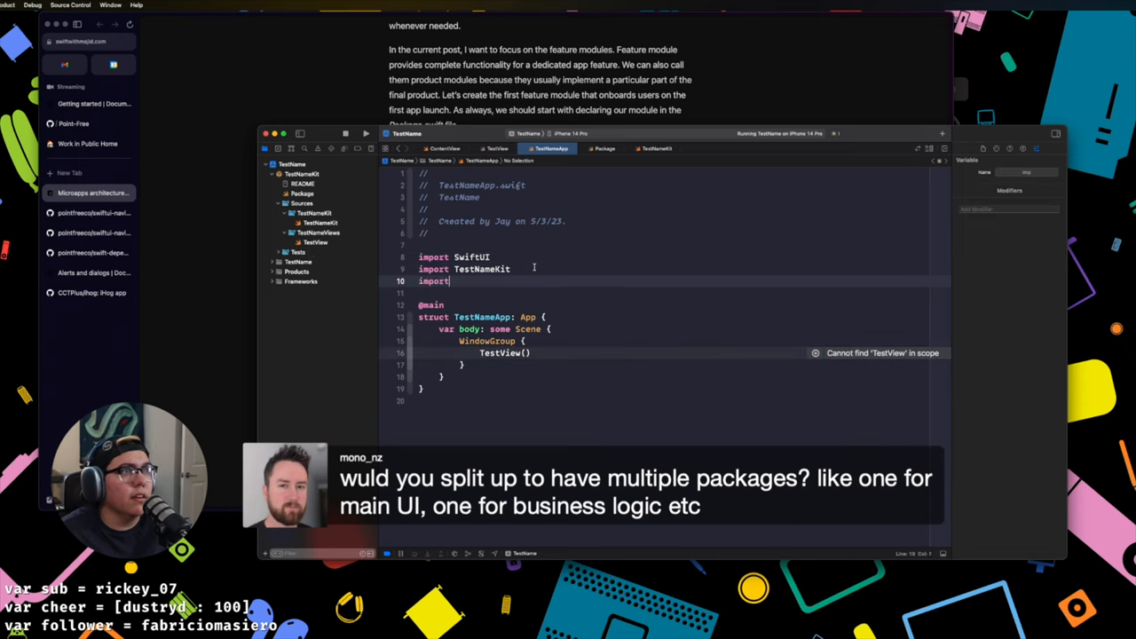
pyautogui.write('TestVie')
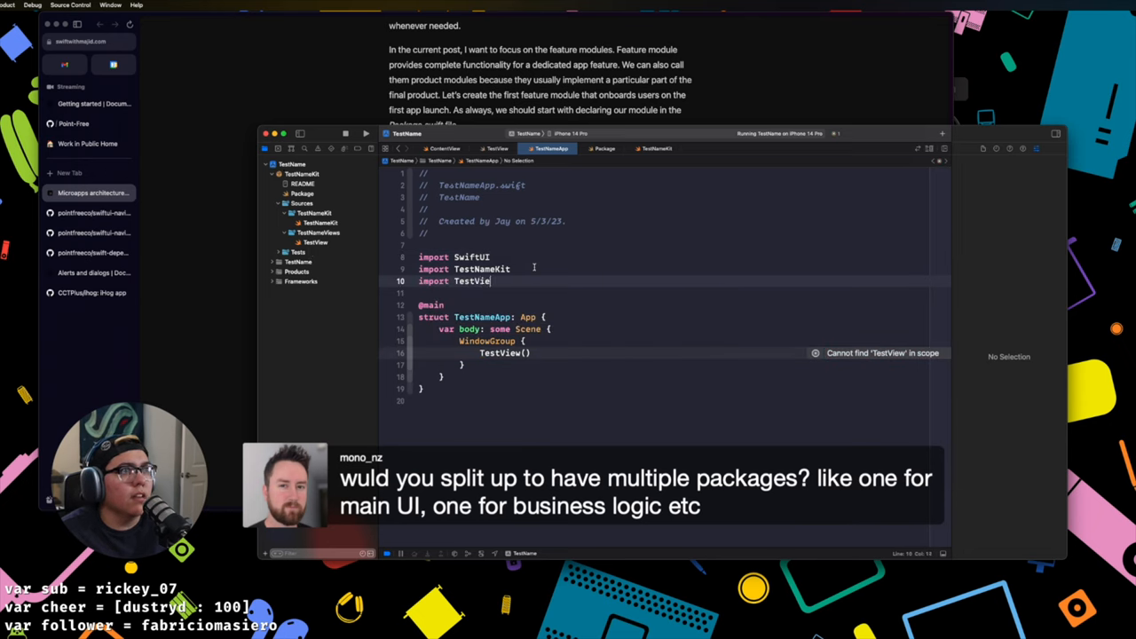
pyautogui.press('Backspace')
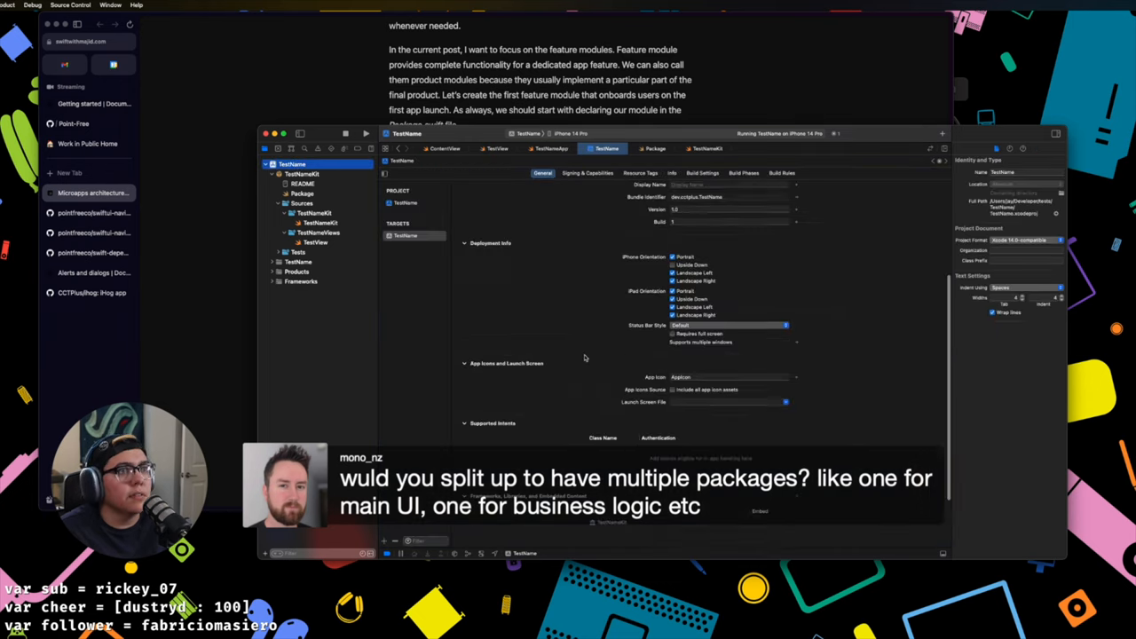
pyautogui.scroll(-3)
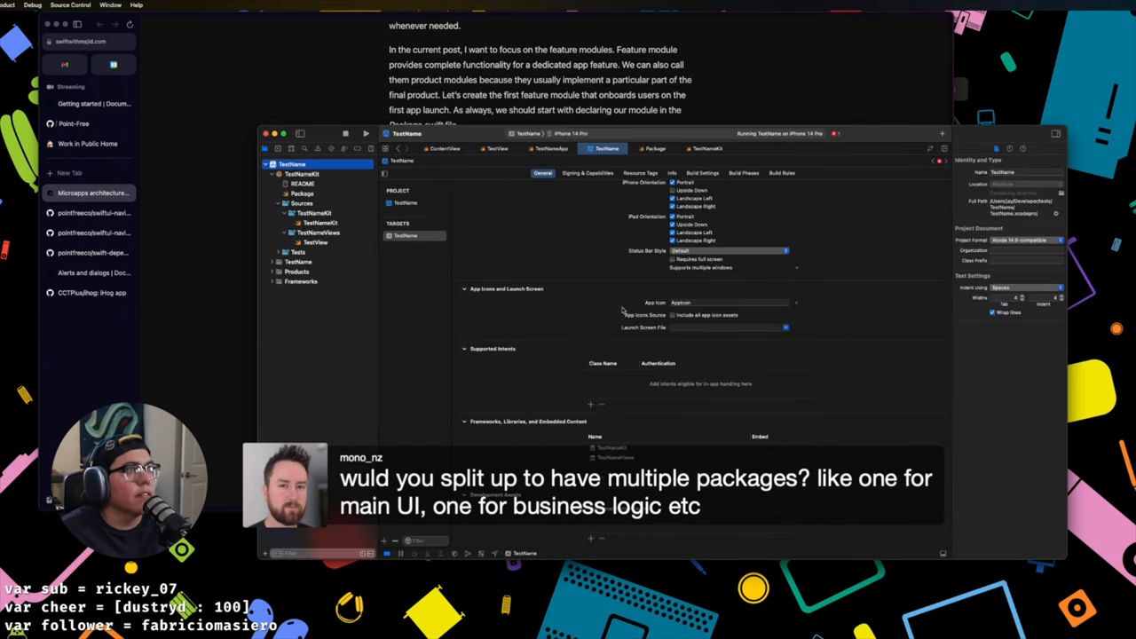
# Step: Check ContentView and return to TestNameApp, where the no-such-module error remains
pyautogui.click(316, 242)
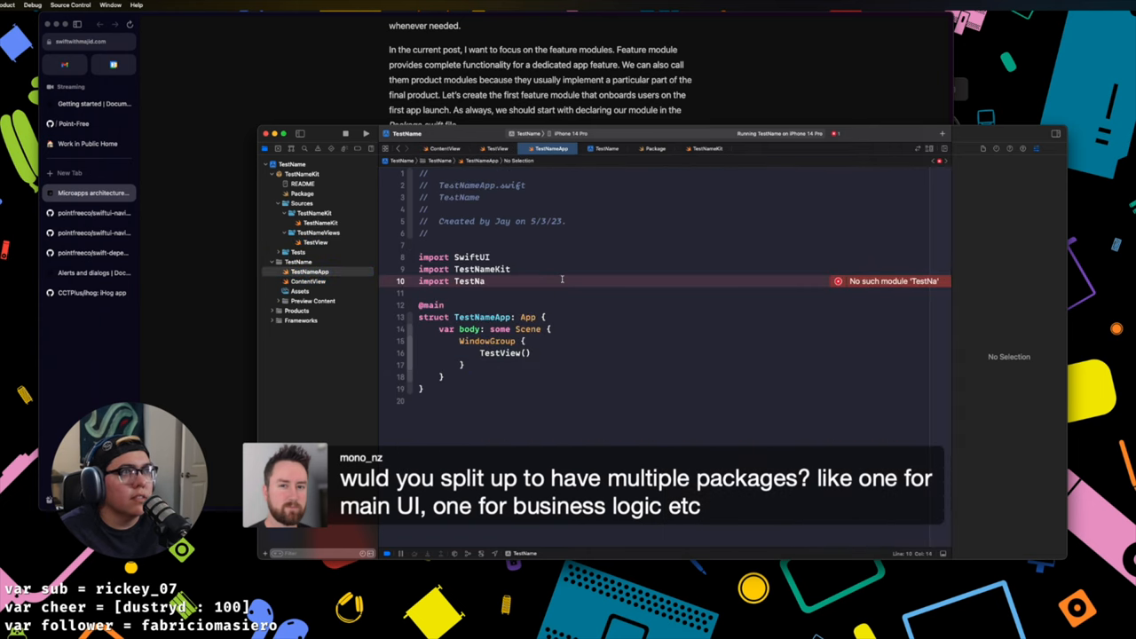
pyautogui.click(309, 281)
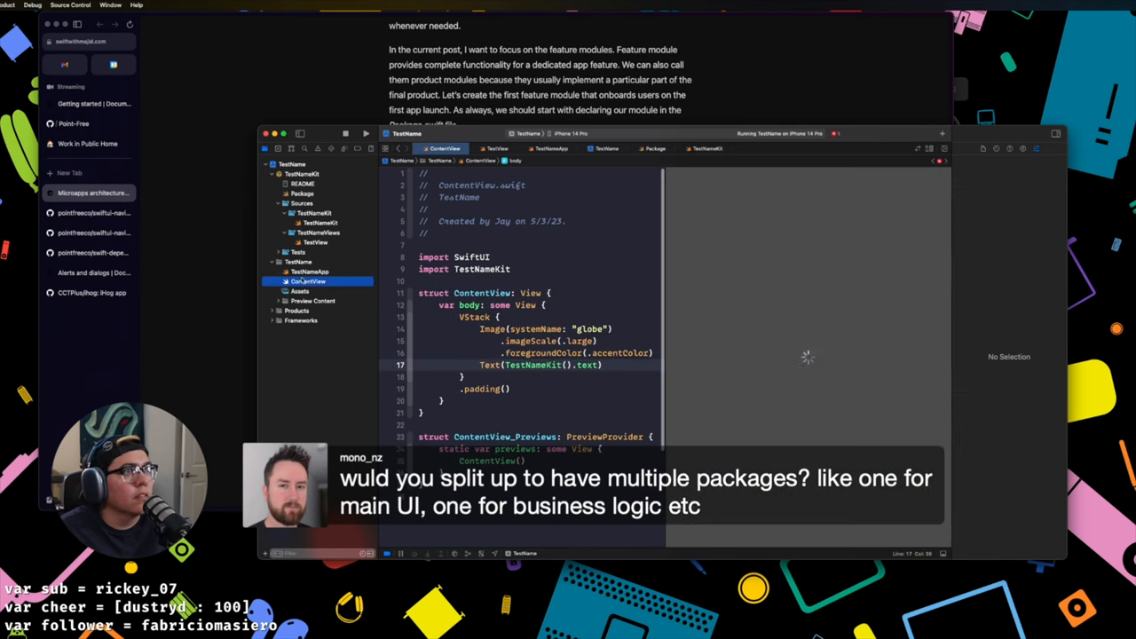
pyautogui.click(309, 270)
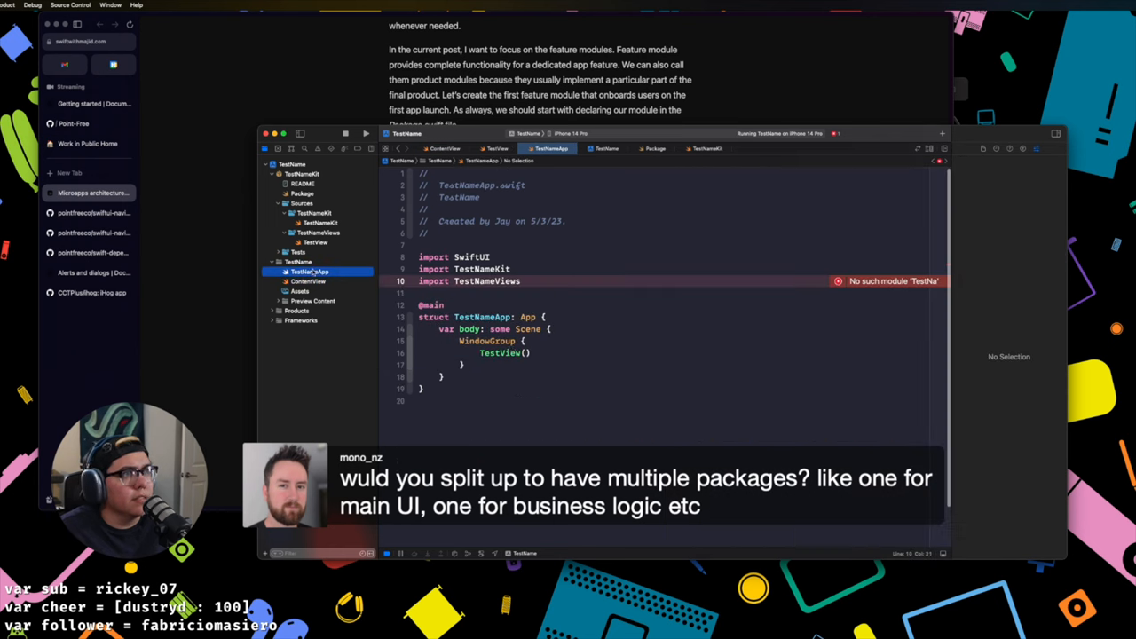